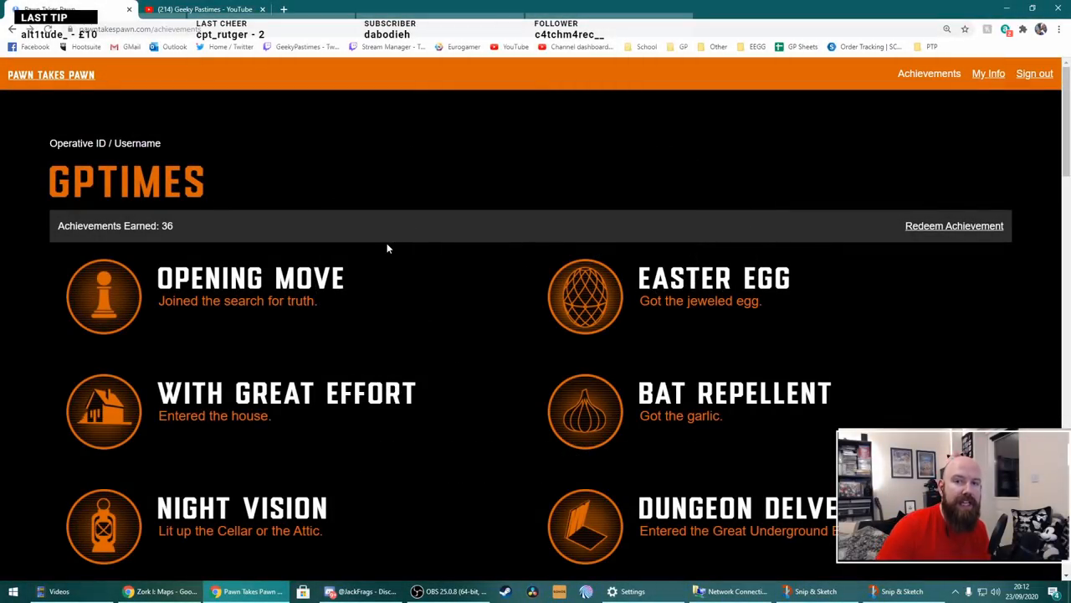
mouse_move(391, 215)
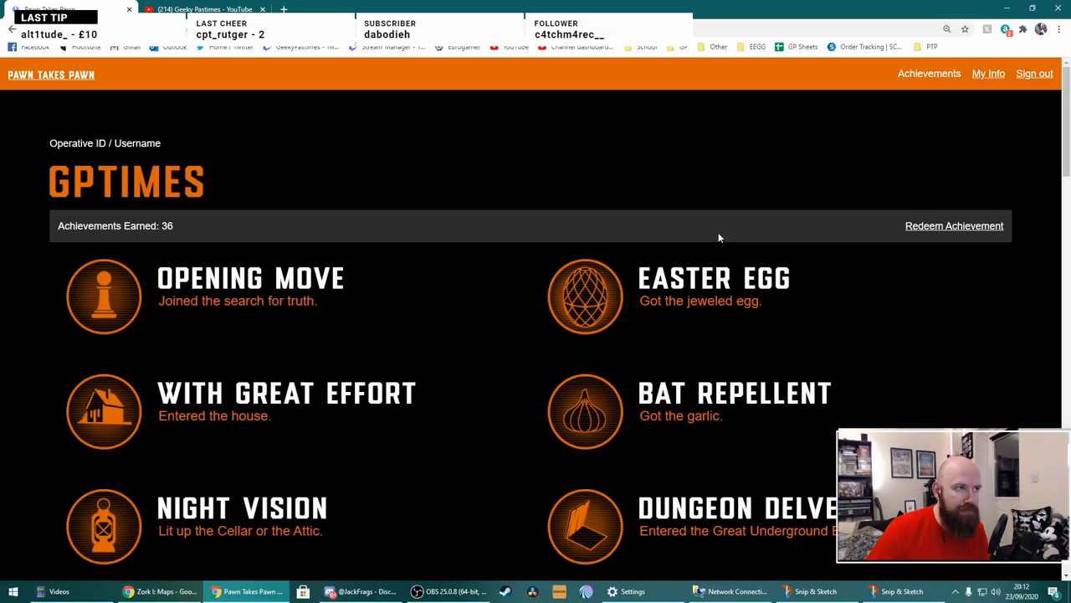
mouse_move(280, 198)
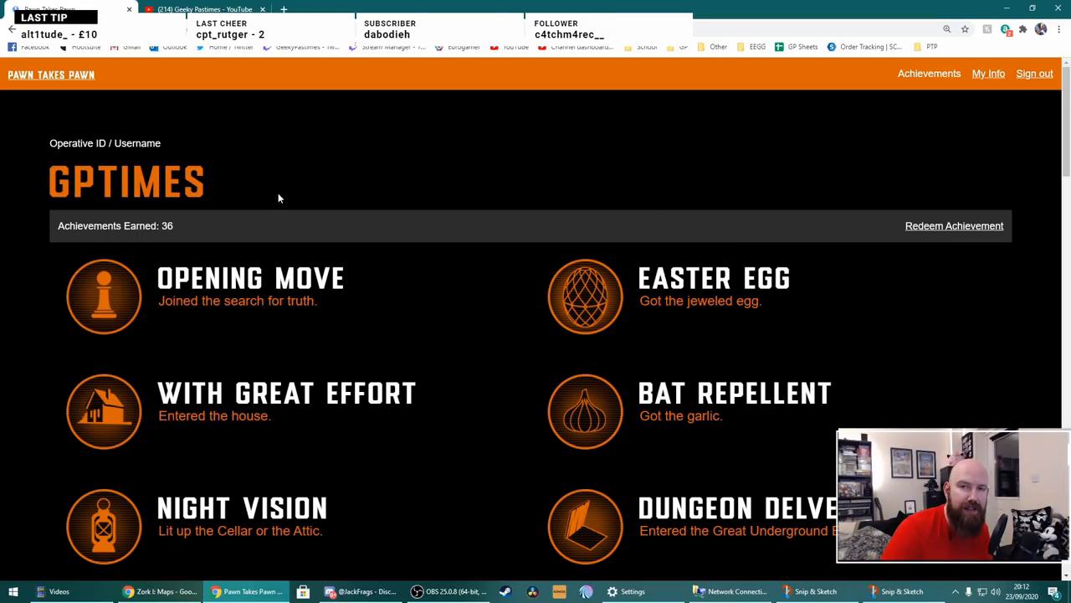
- Follow the Redeem Achievement link from the achievements list to the code redemption form
click(200, 10)
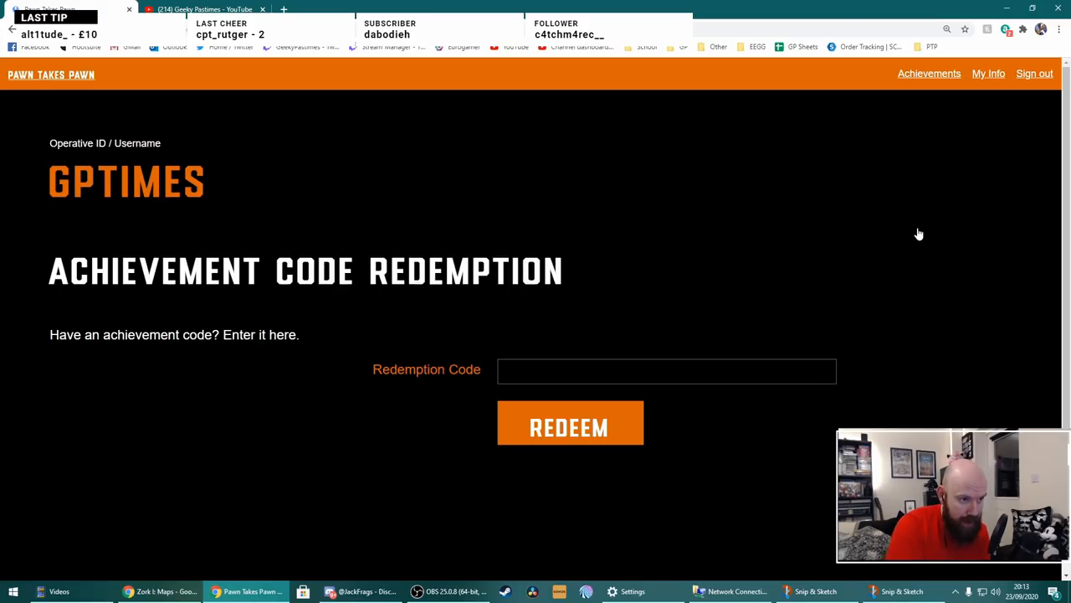
- Enter and redeem the achievement code, then dismiss the You've Got Mail popup
click(666, 370)
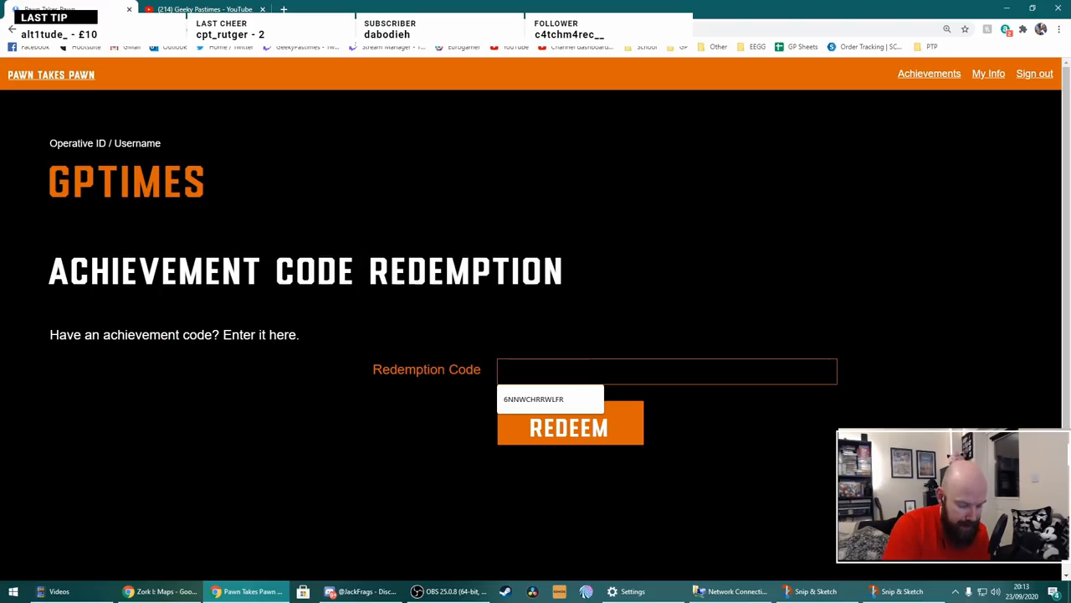
text(jc)
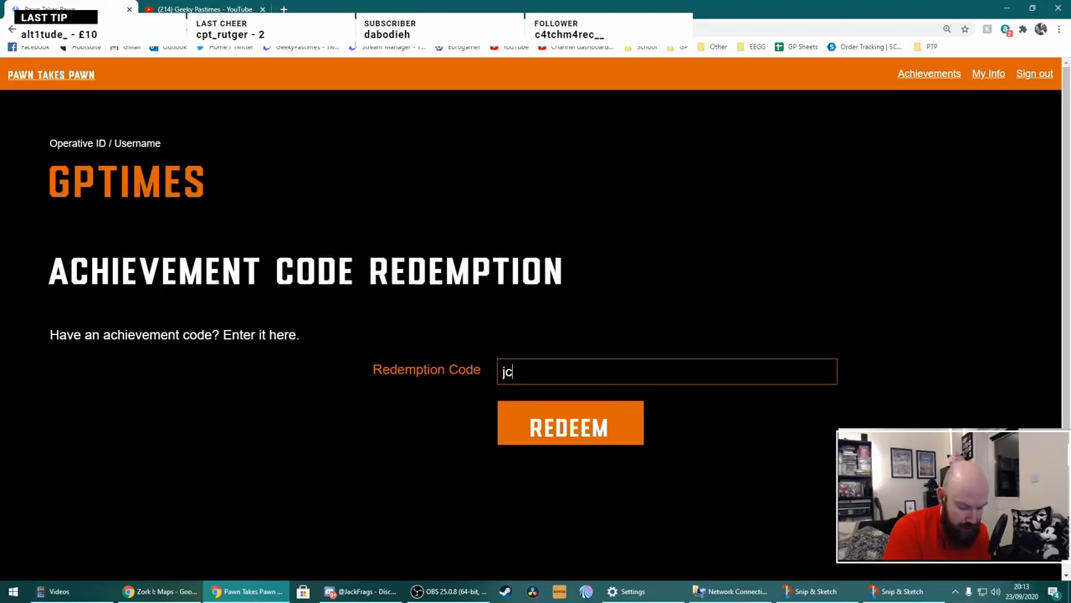
text(y3)
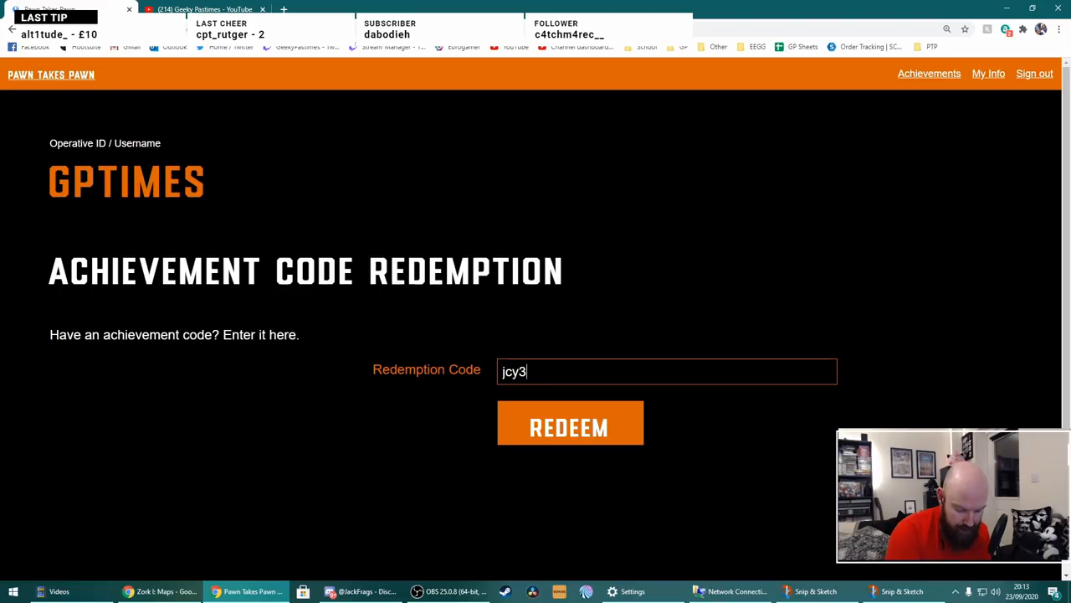
text(erlrnx)
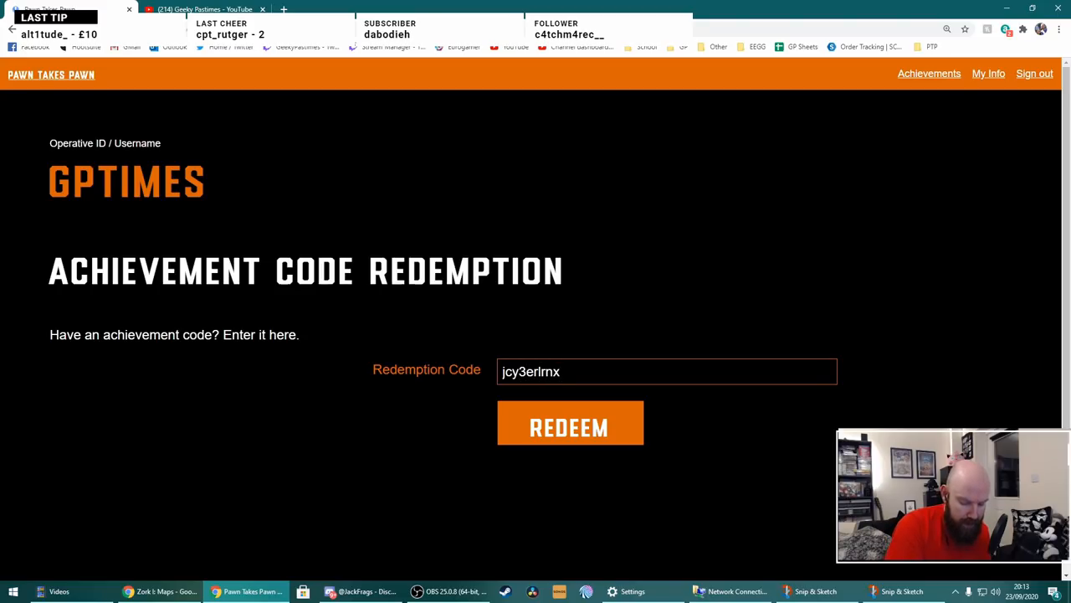
text(pm)
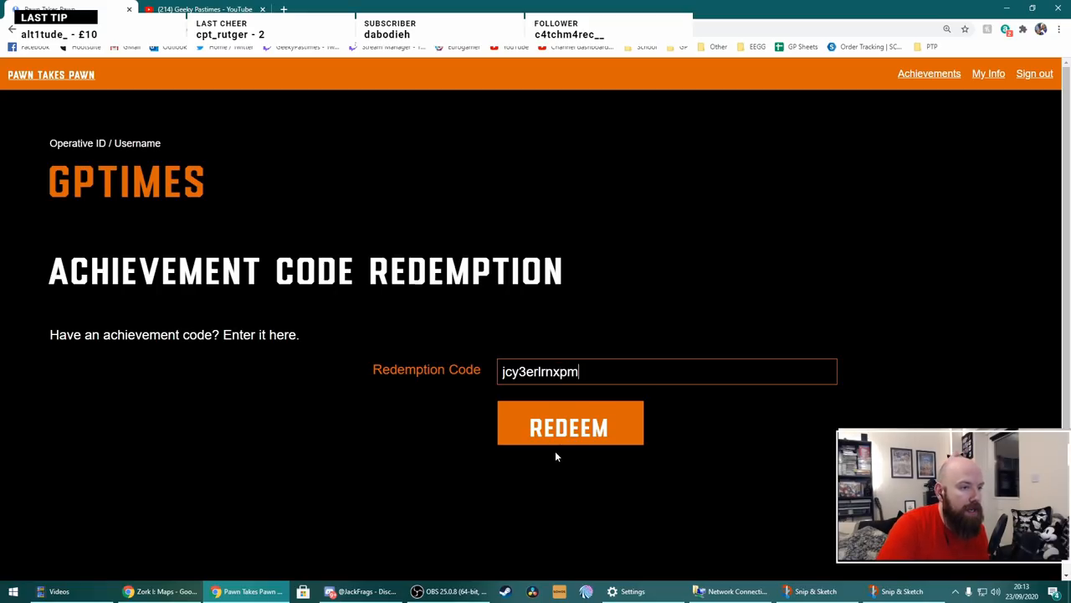
click(569, 423)
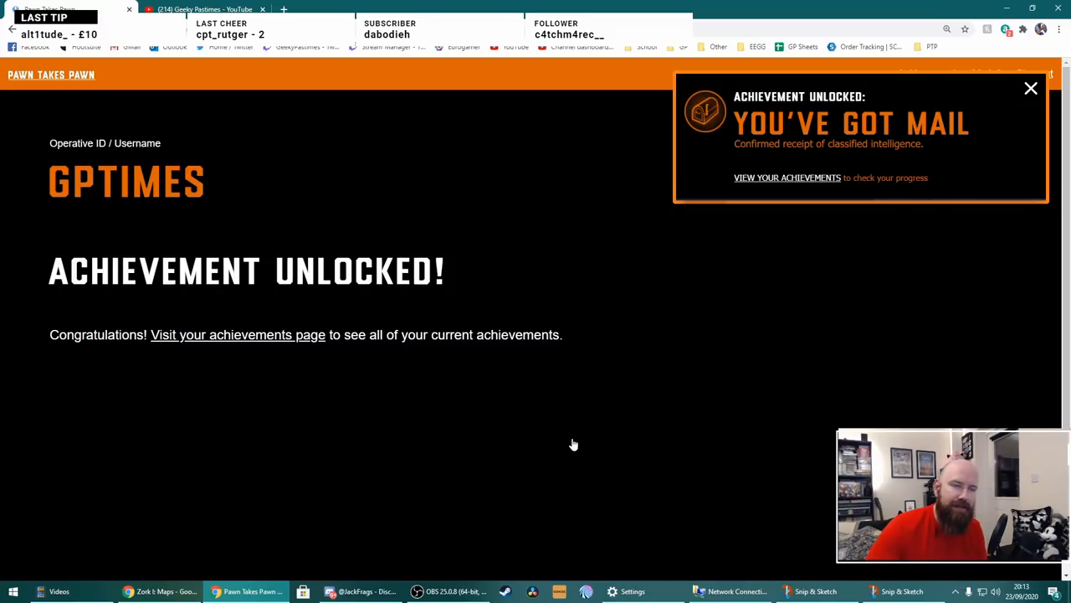
mouse_move(793, 266)
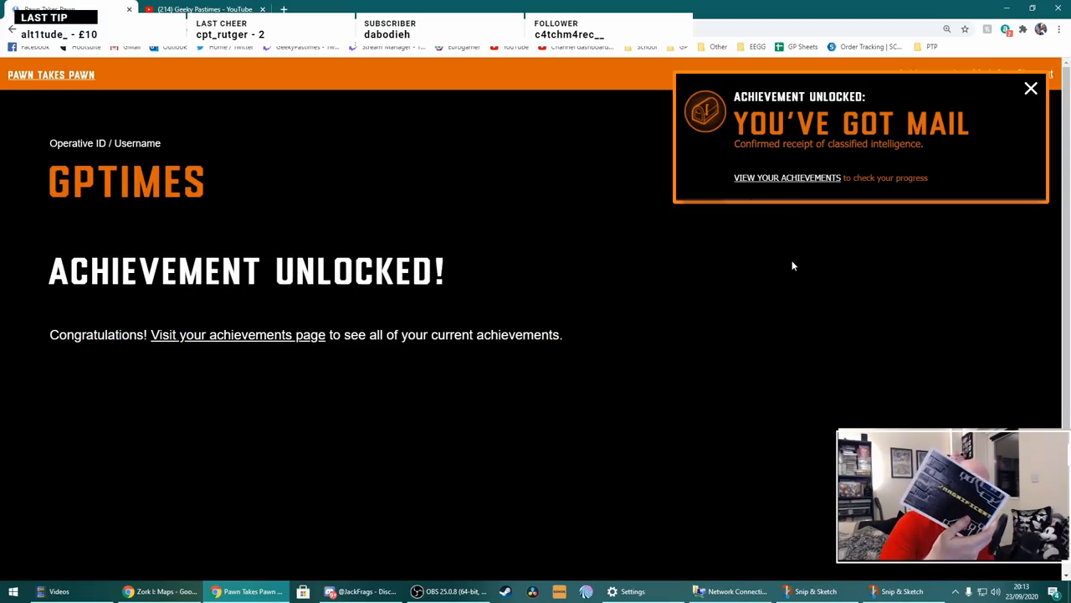
click(1031, 88)
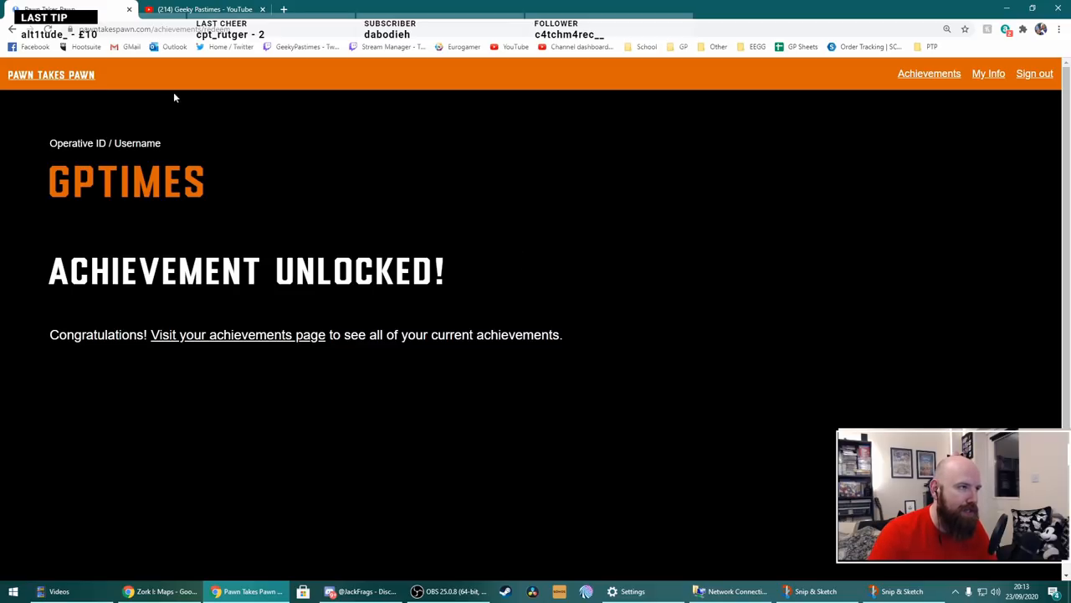
- Launch zork on the Terminal 0 page, starting in the Living Room
click(51, 75)
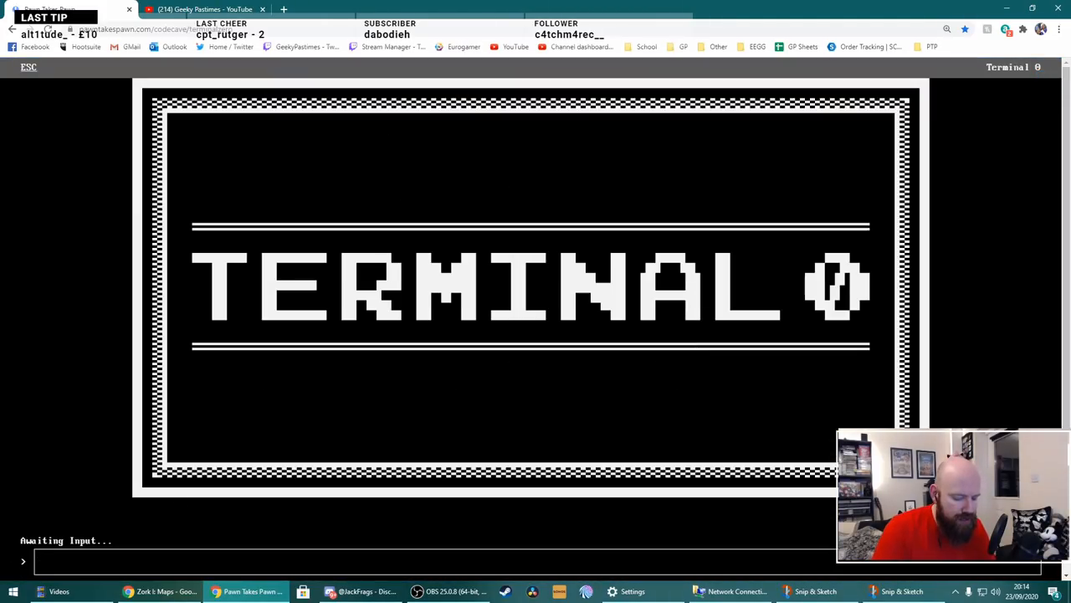
text(zork)
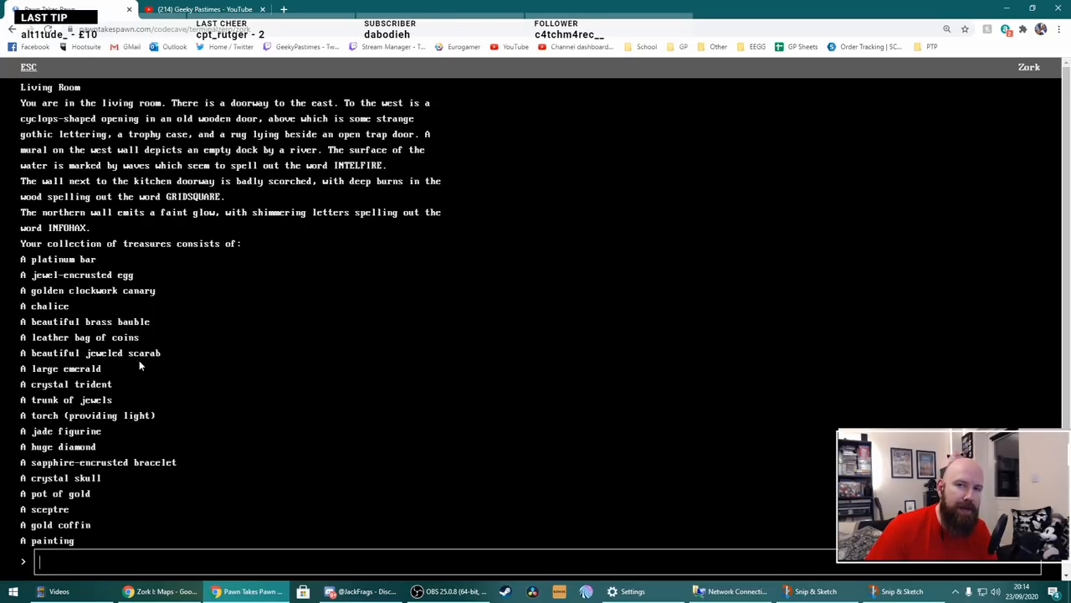
mouse_move(401, 423)
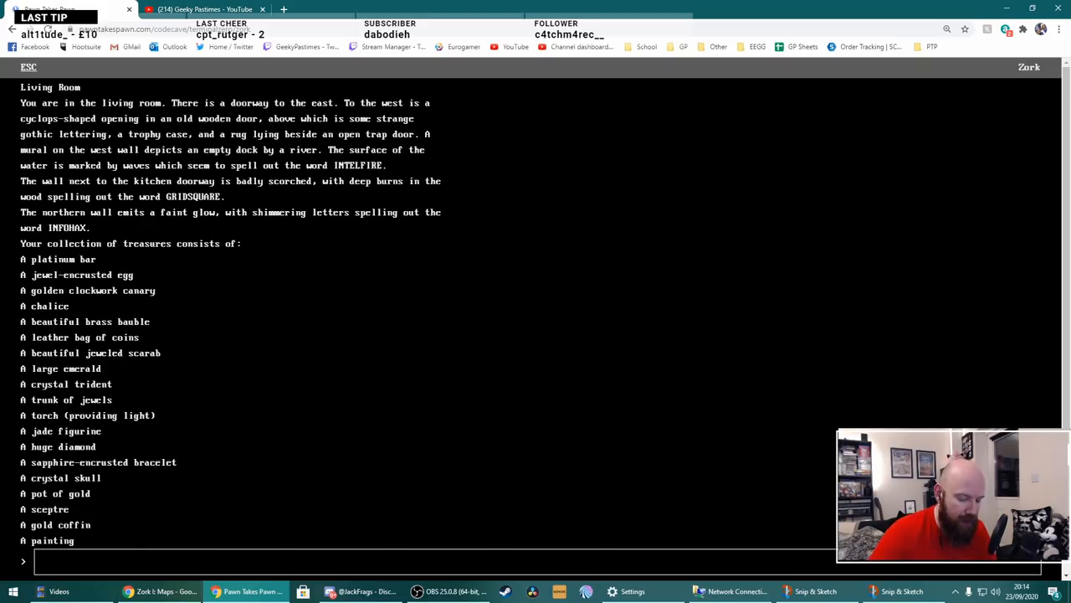
- Check inventory, drop the lantern and key, take the torch, and say autogyro
text(inventory)
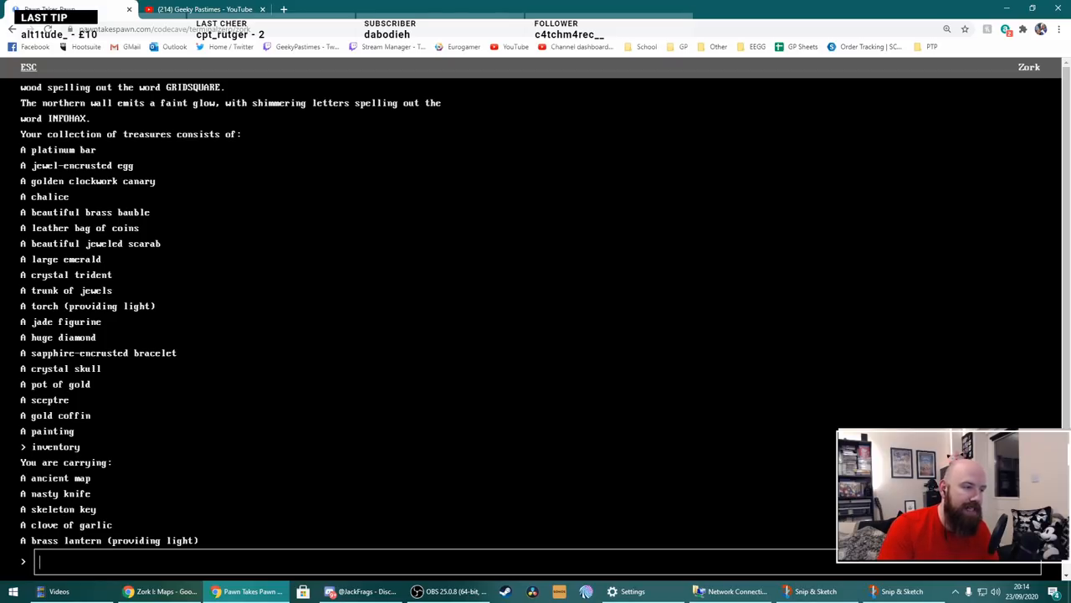
text(drop)
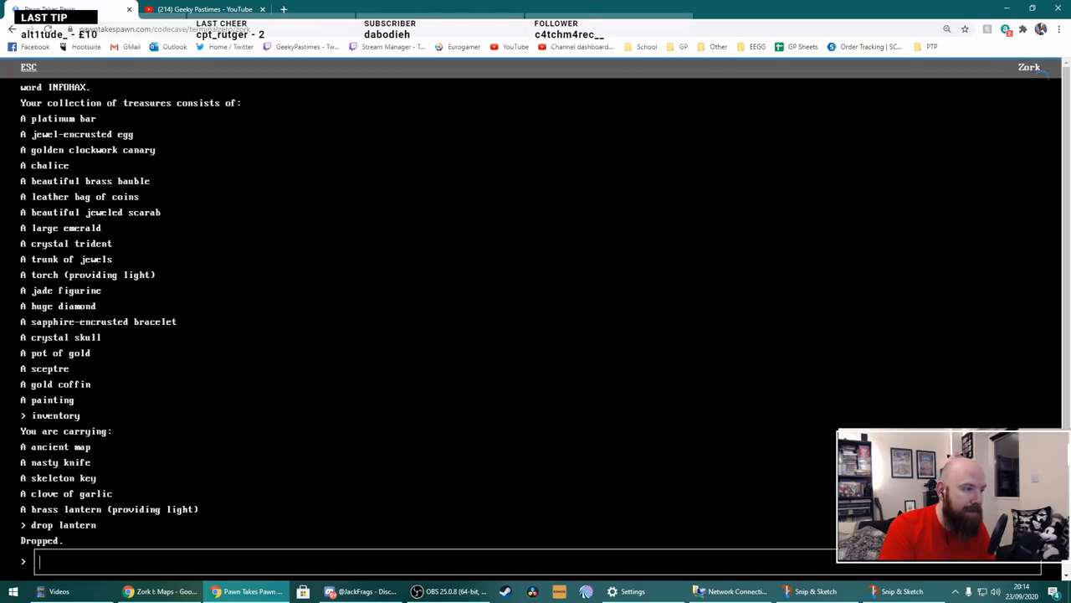
text(drop key)
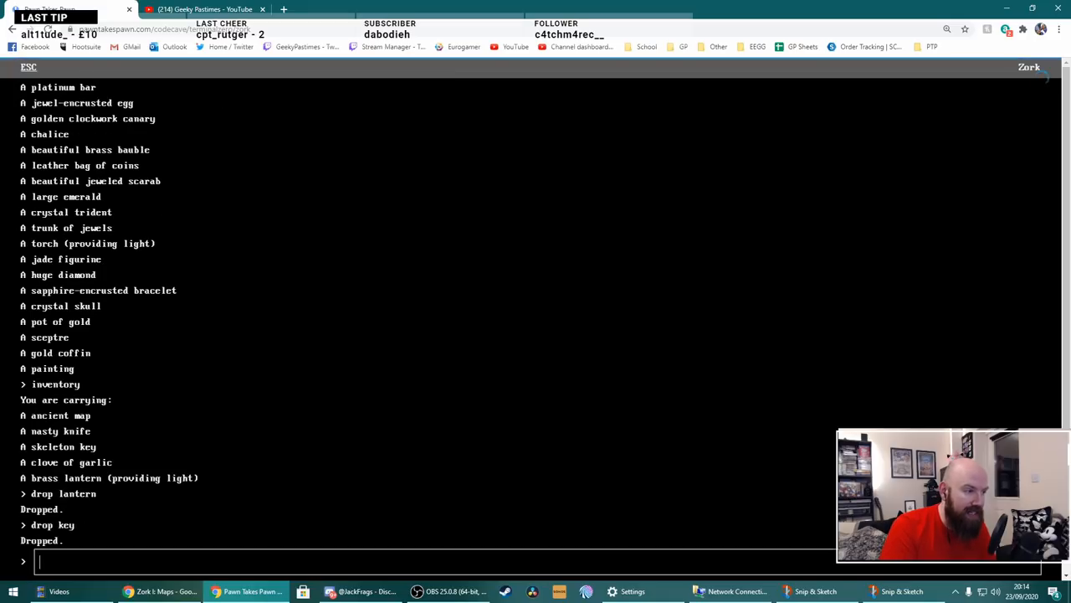
text(take torc)
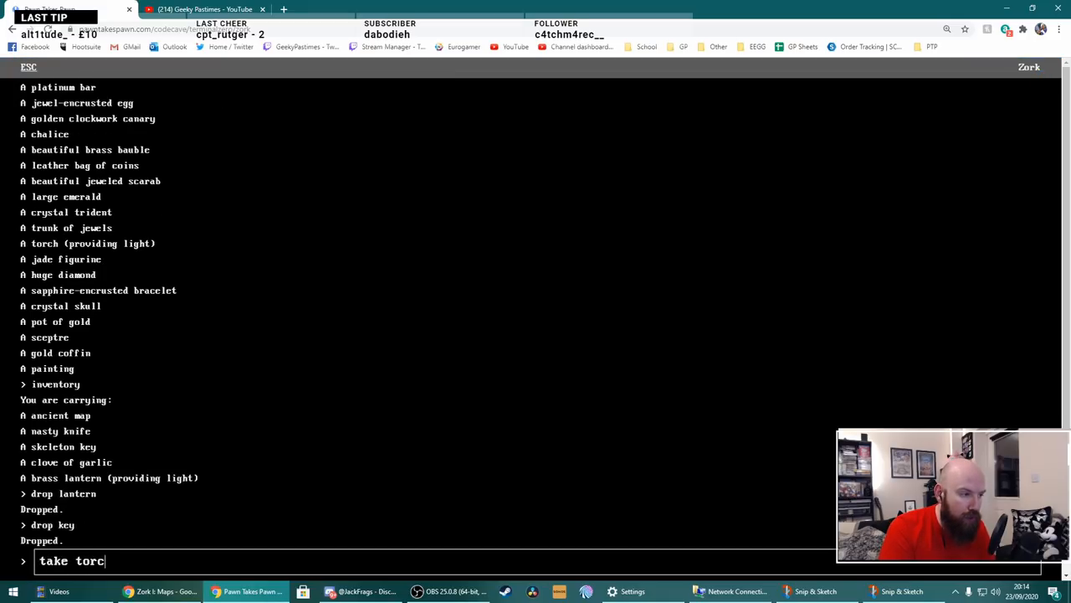
key(enter)
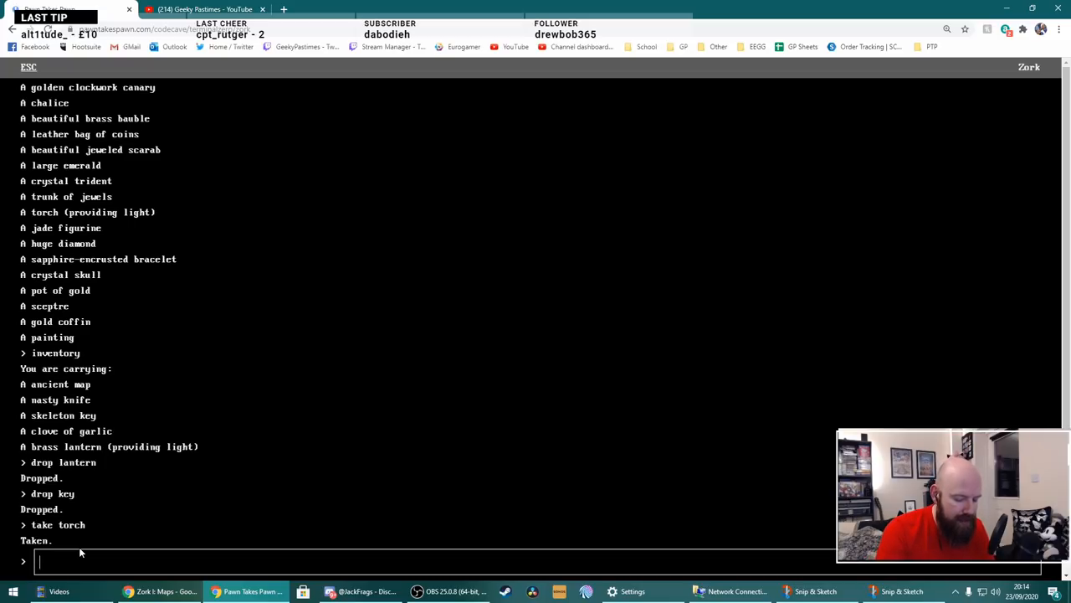
text(autogyro)
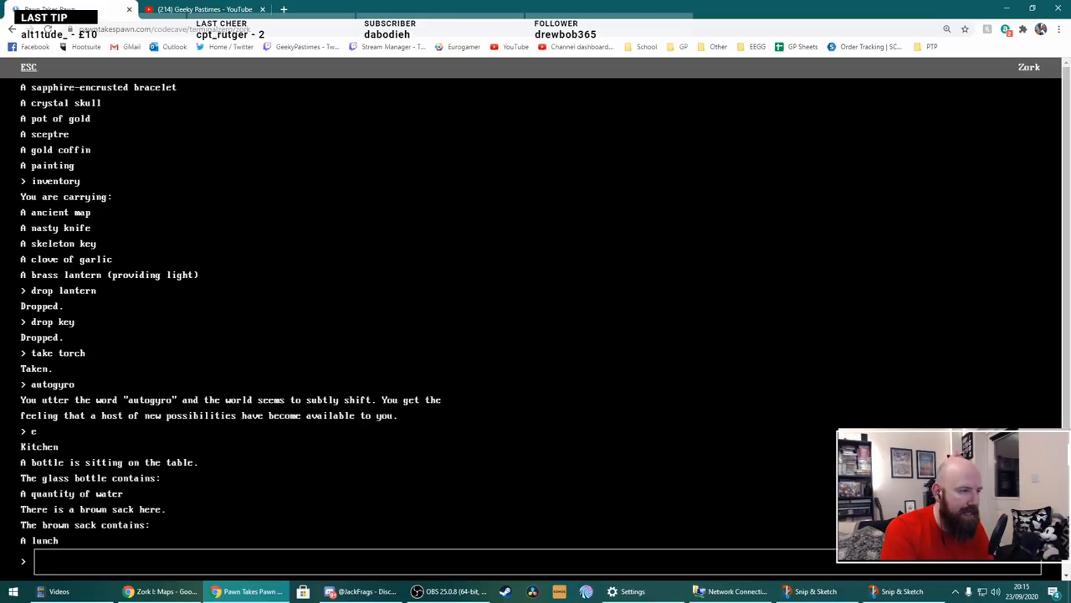
- Look around the Kitchen, go south into the Hearth, and read the plaque
text(look)
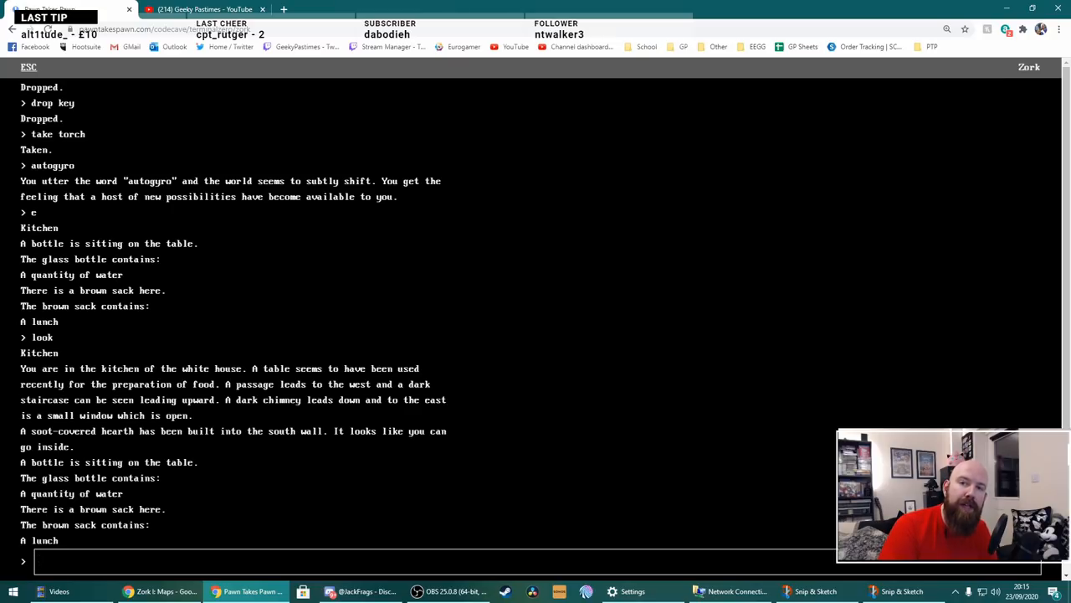
text(s)
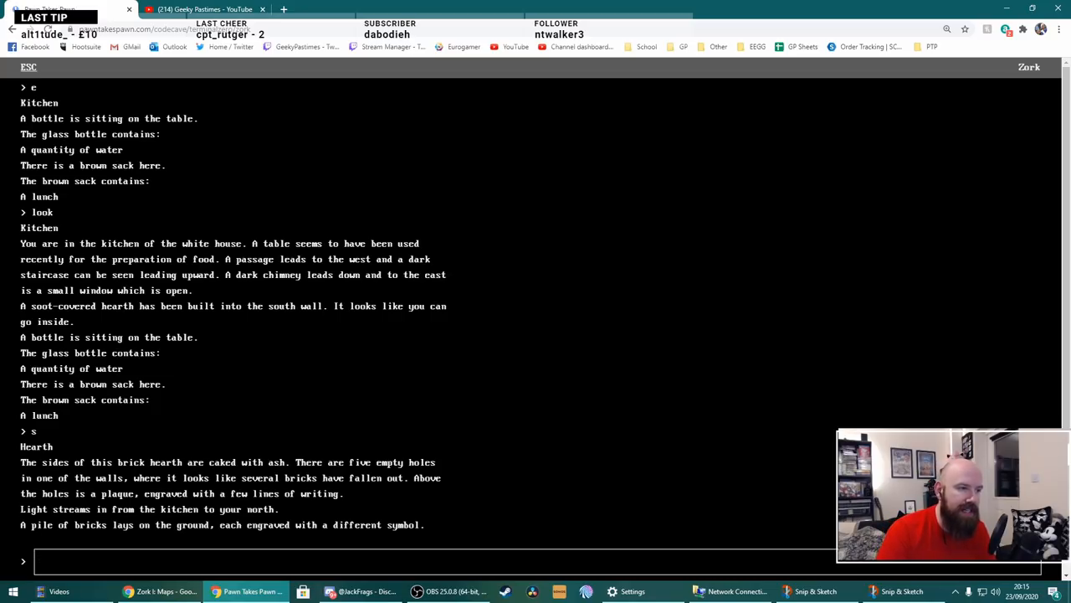
text(read)
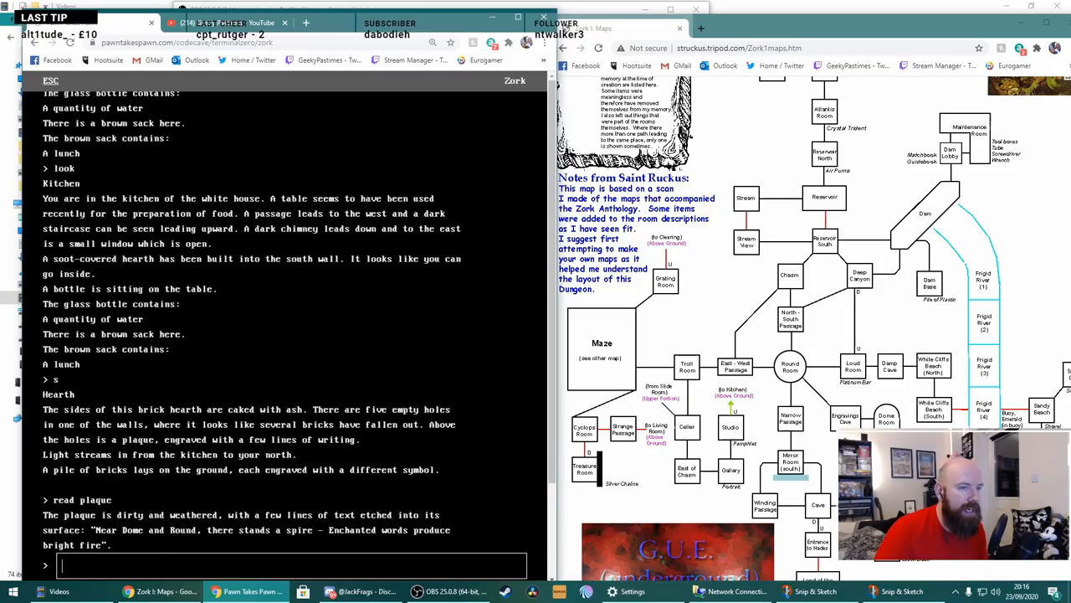
- Walk n, n, e, se to Engravings Cave, look, then go south to the Spire Firepit
text(n)
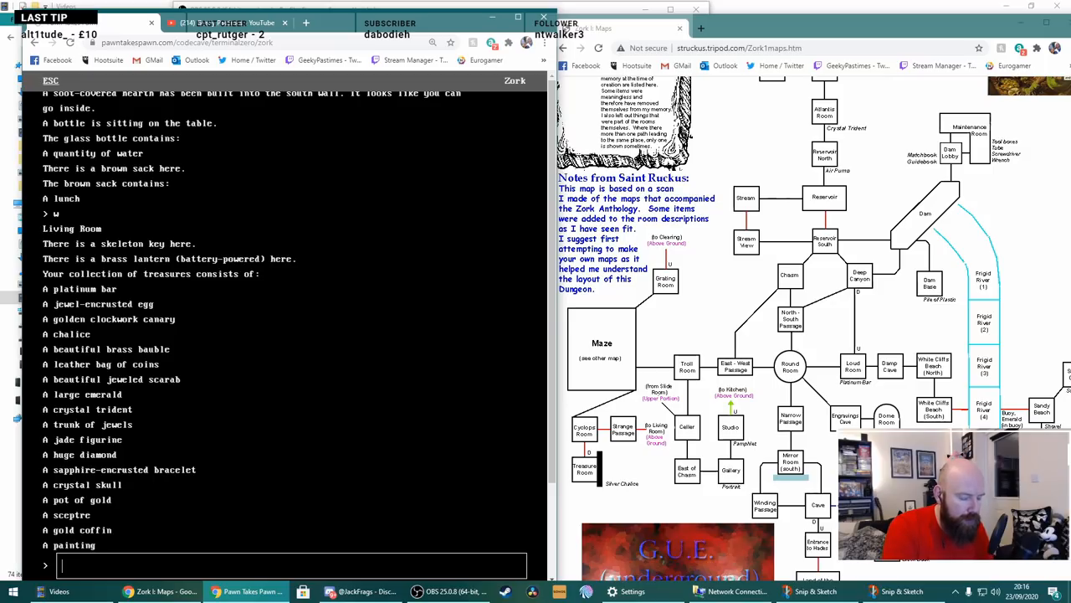
text(n)
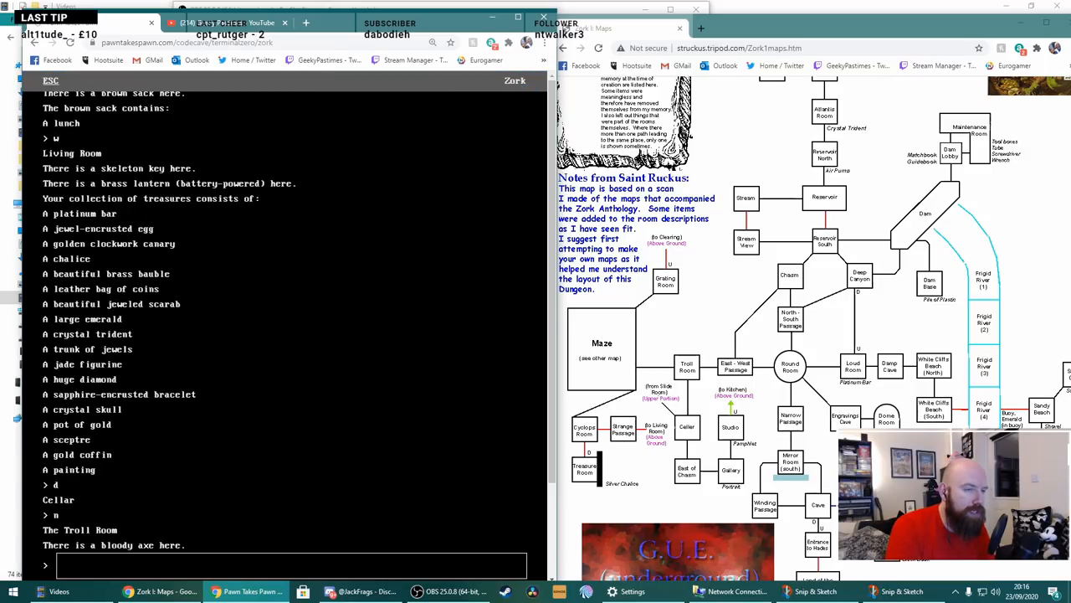
text(e)
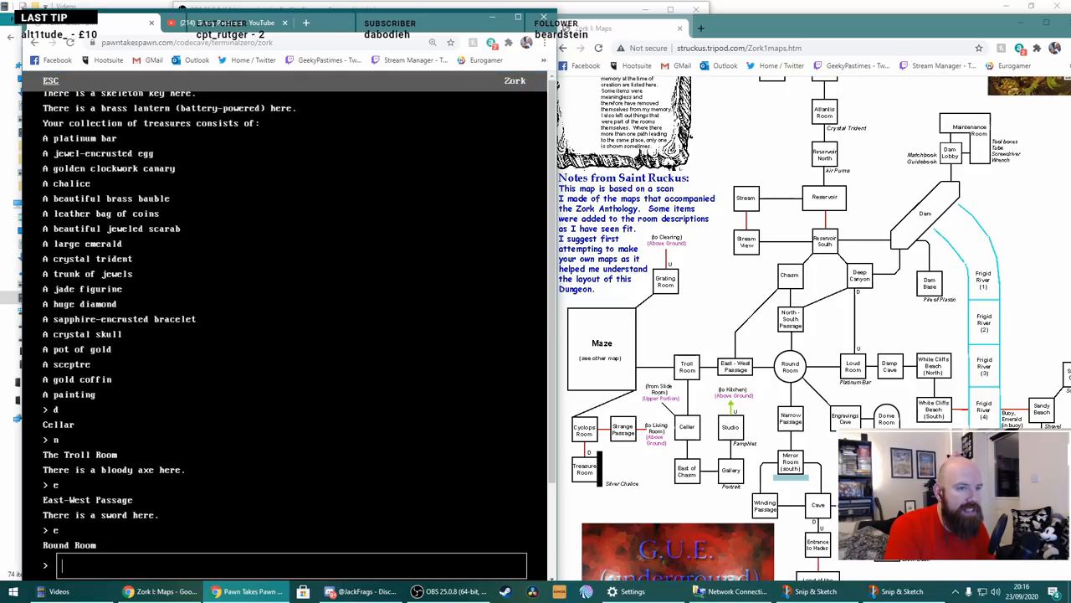
text(se)
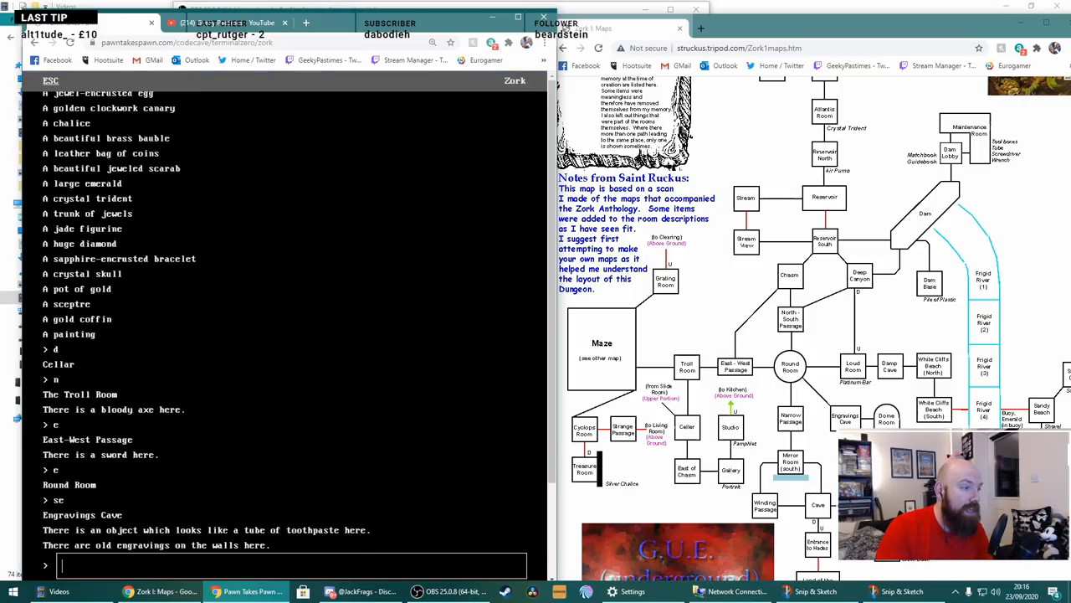
text(look)
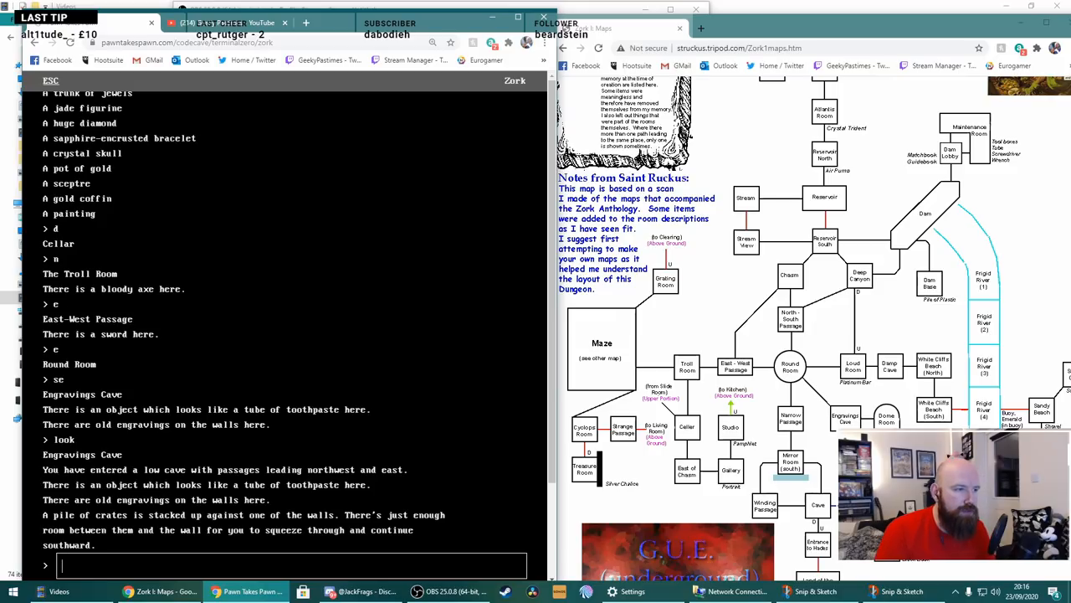
text(s)
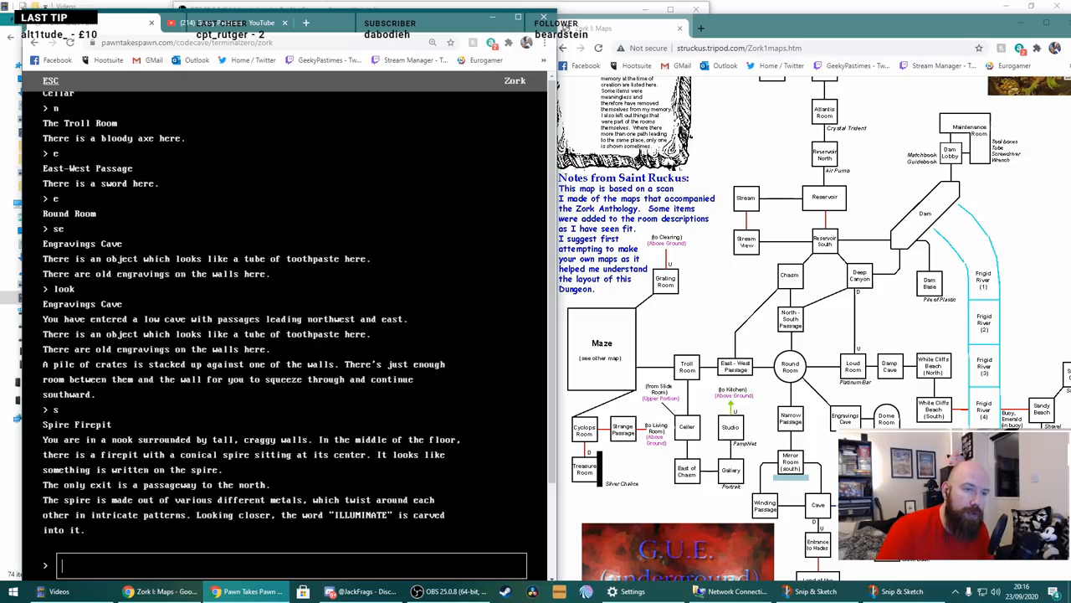
mouse_move(832, 439)
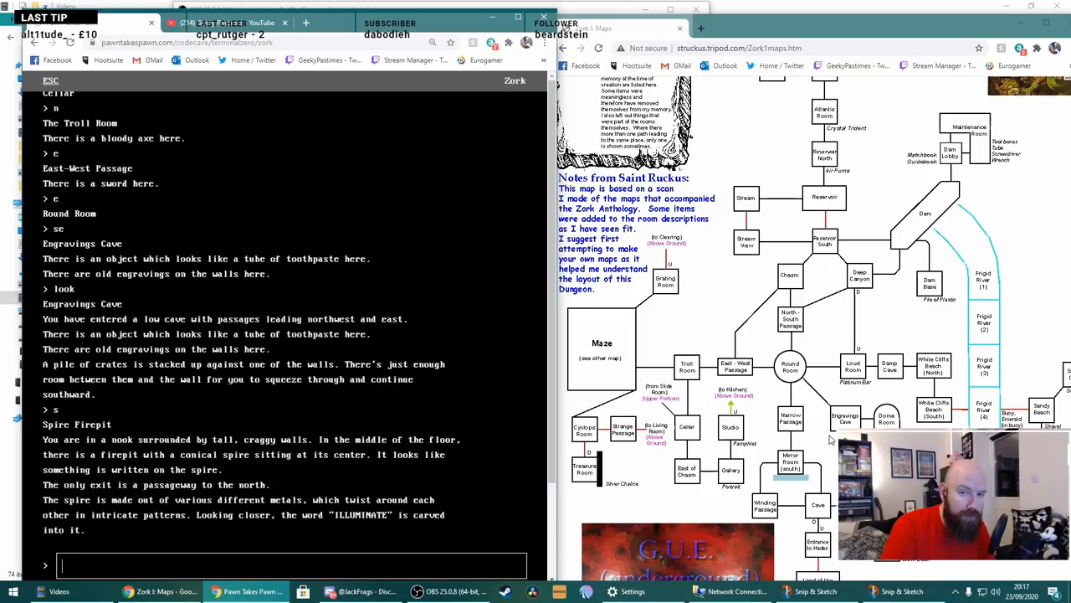
- Say ILLUMINATE to ignite the firepit and dismiss the Altered Perception notice
text(illuminat)
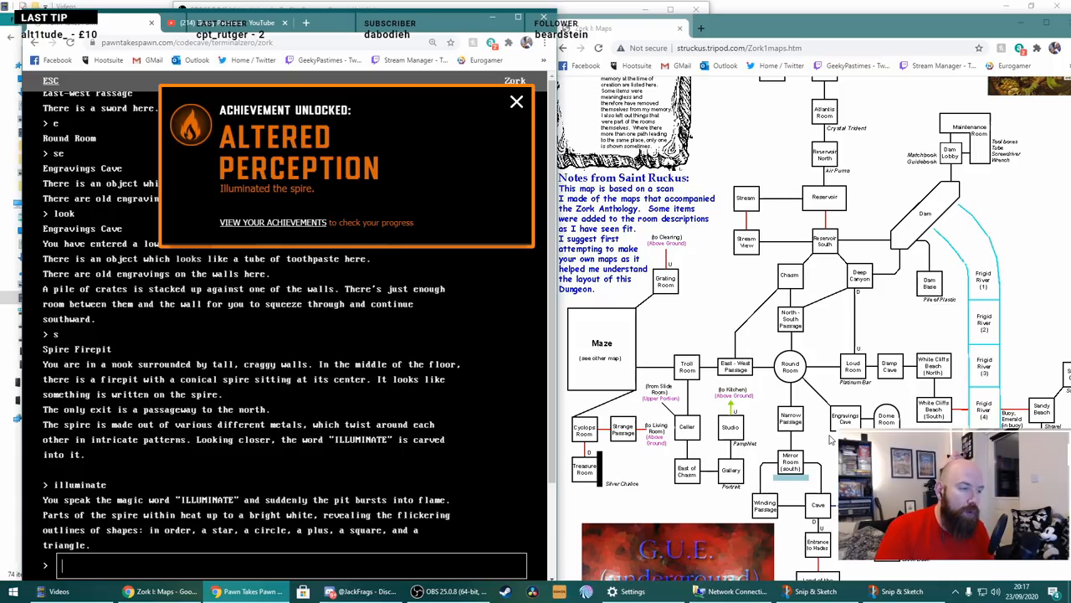
mouse_move(219, 553)
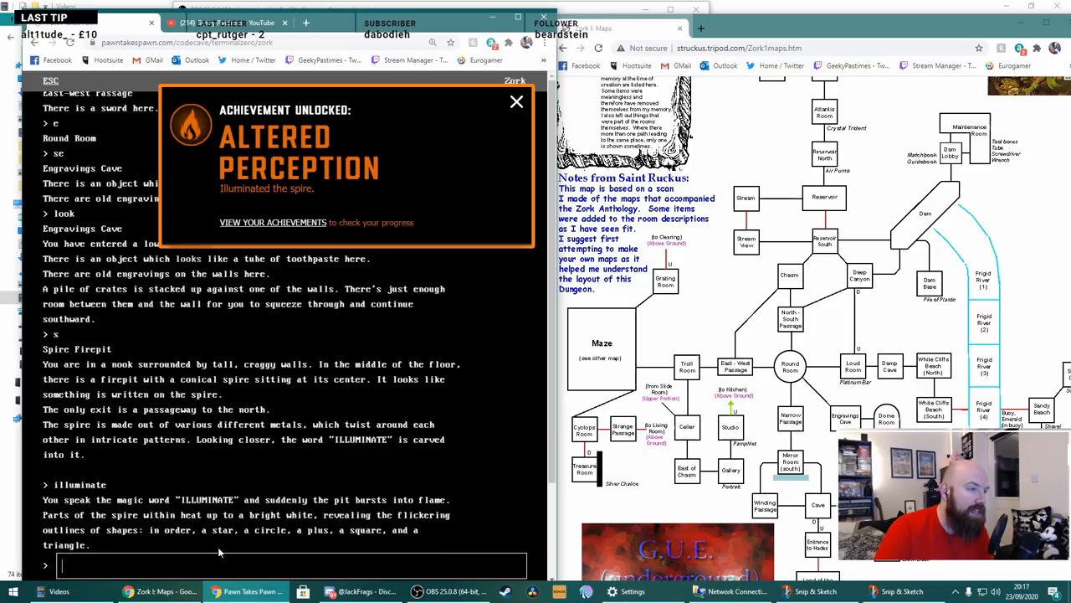
click(517, 101)
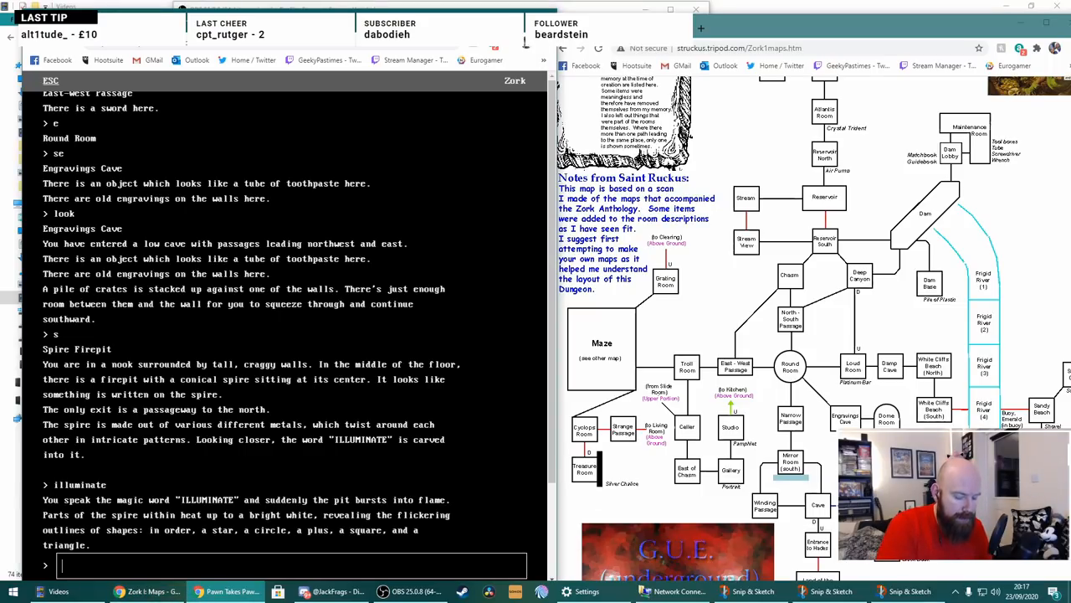
- Return to the Hearth, place star circle plus square triangle, and dismiss the Clairvoyant notice
text(n)
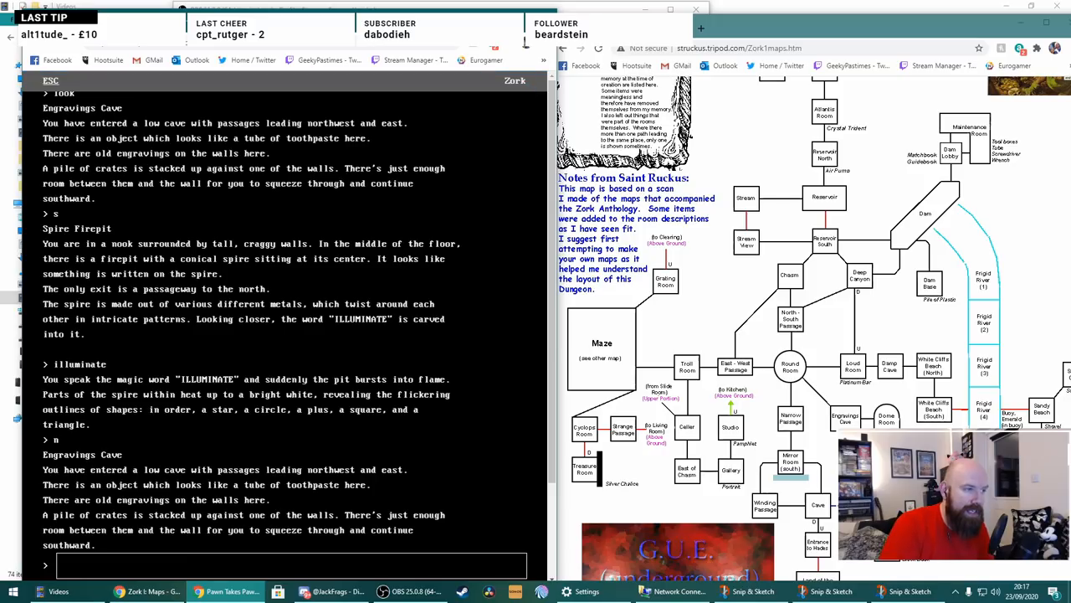
text(w)
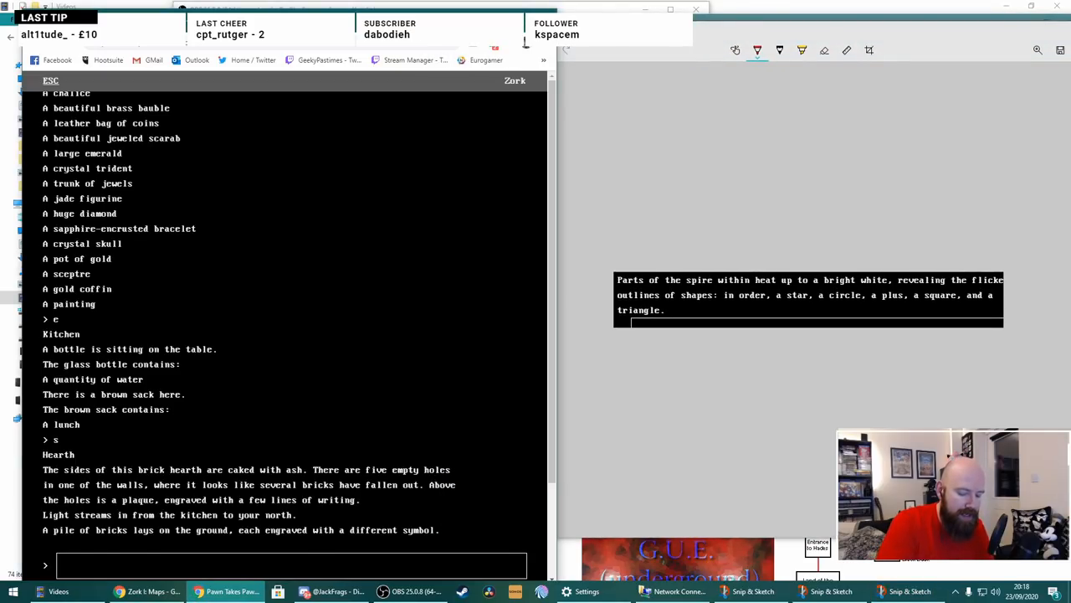
text(place st)
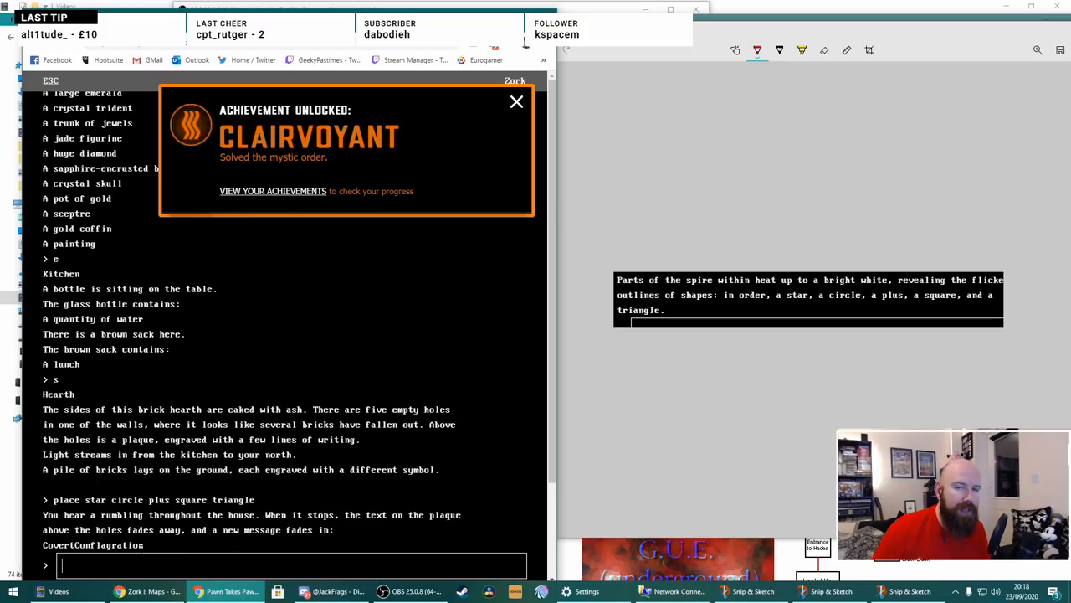
click(516, 101)
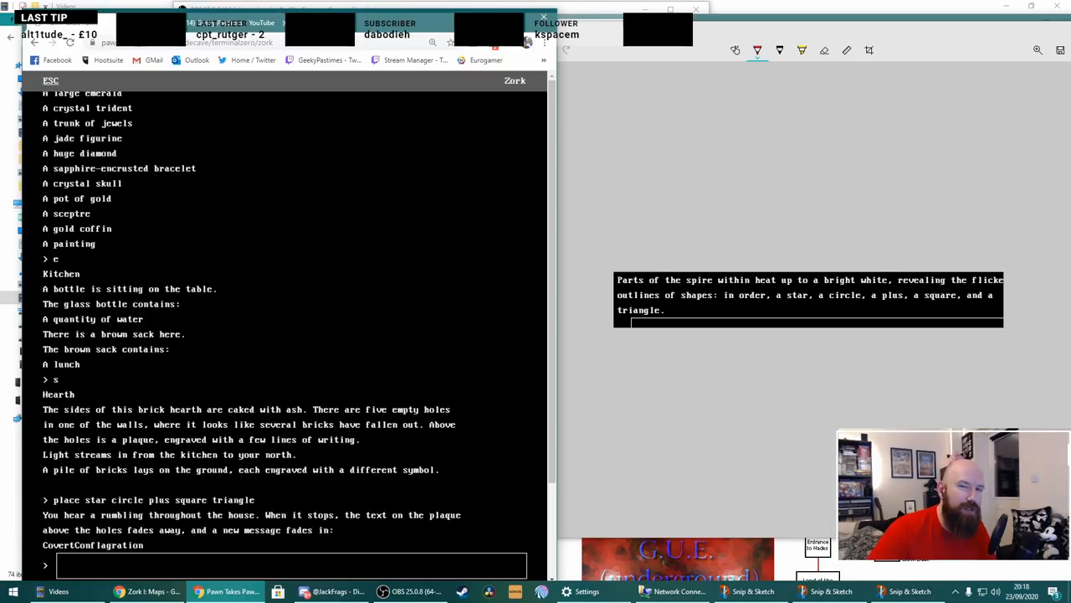
text(n)
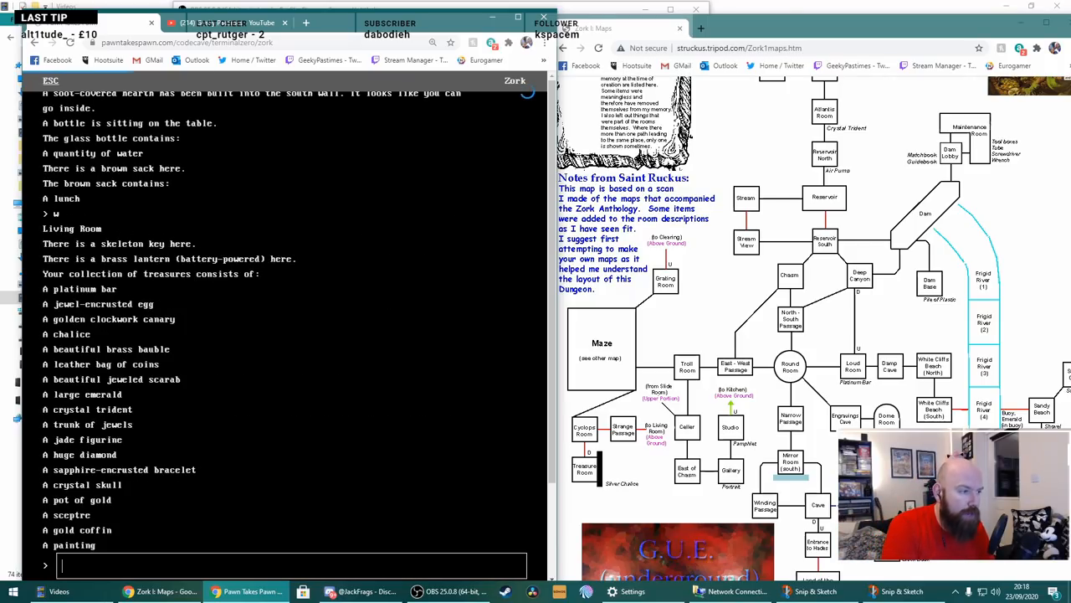
- Reach the Bat Cave, read the cable label (passcode ADVENTURE), and take the cable
text(d)
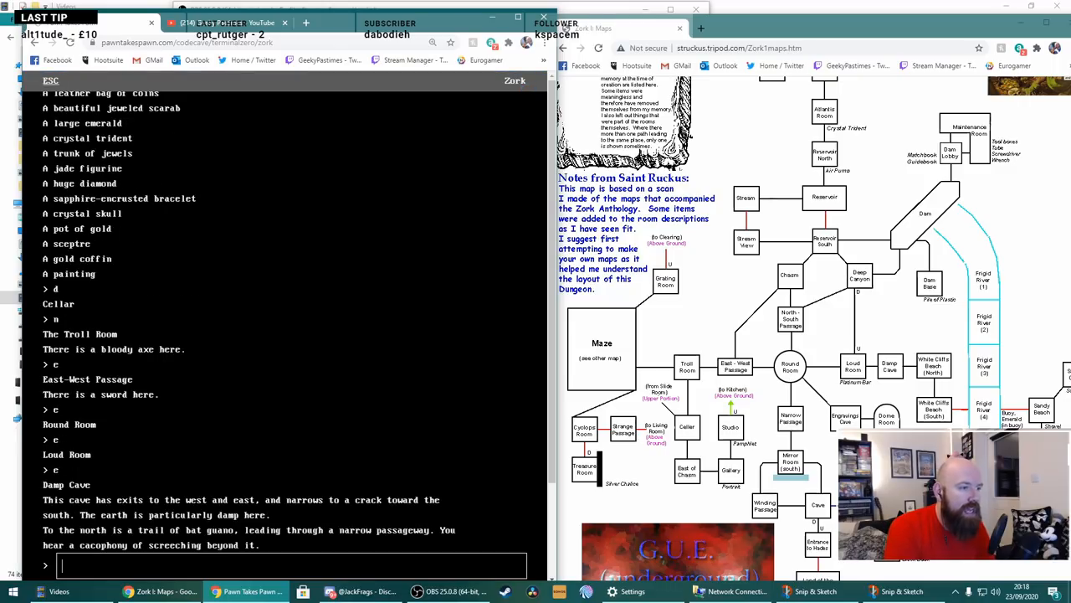
text(look)
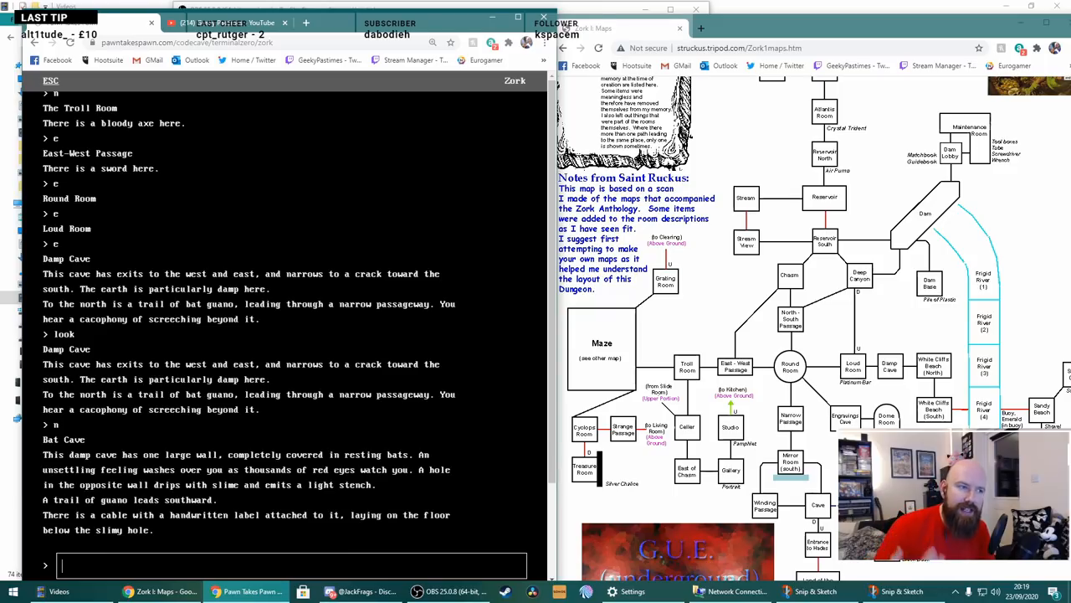
text(rea)
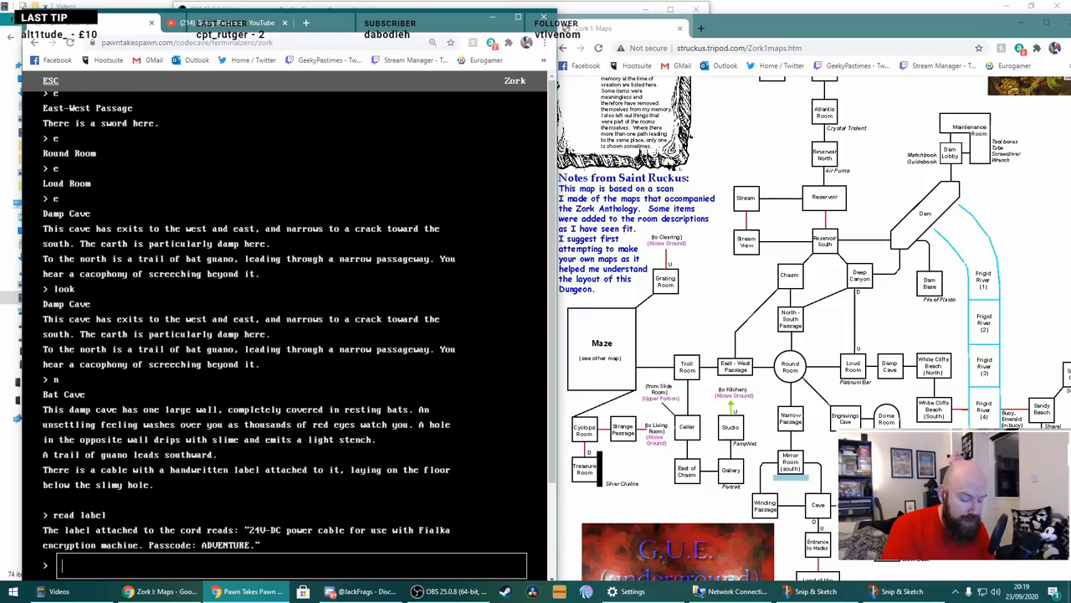
text(take cable)
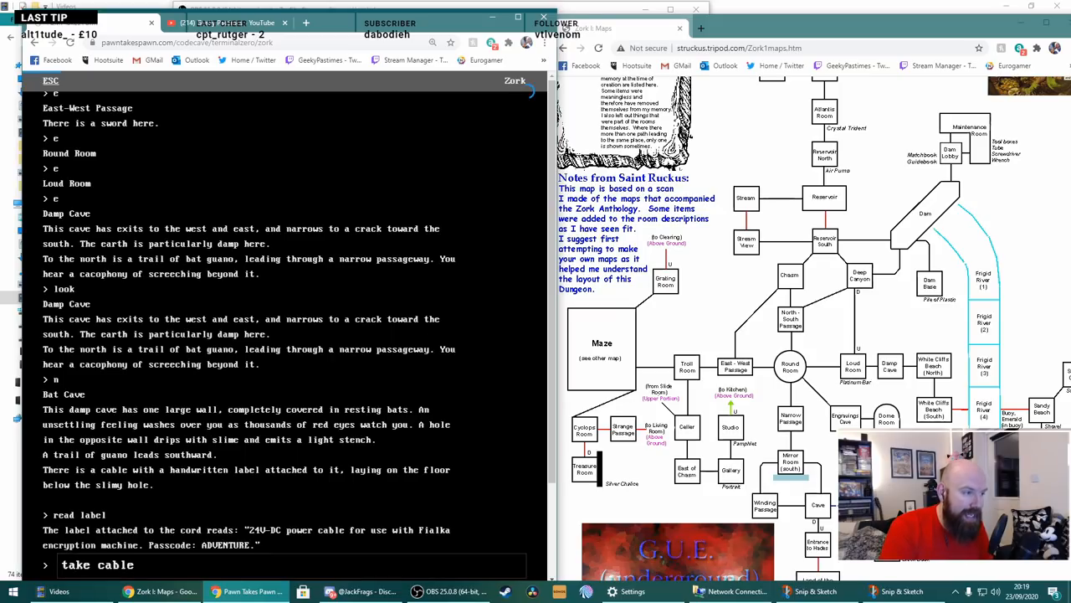
key(enter)
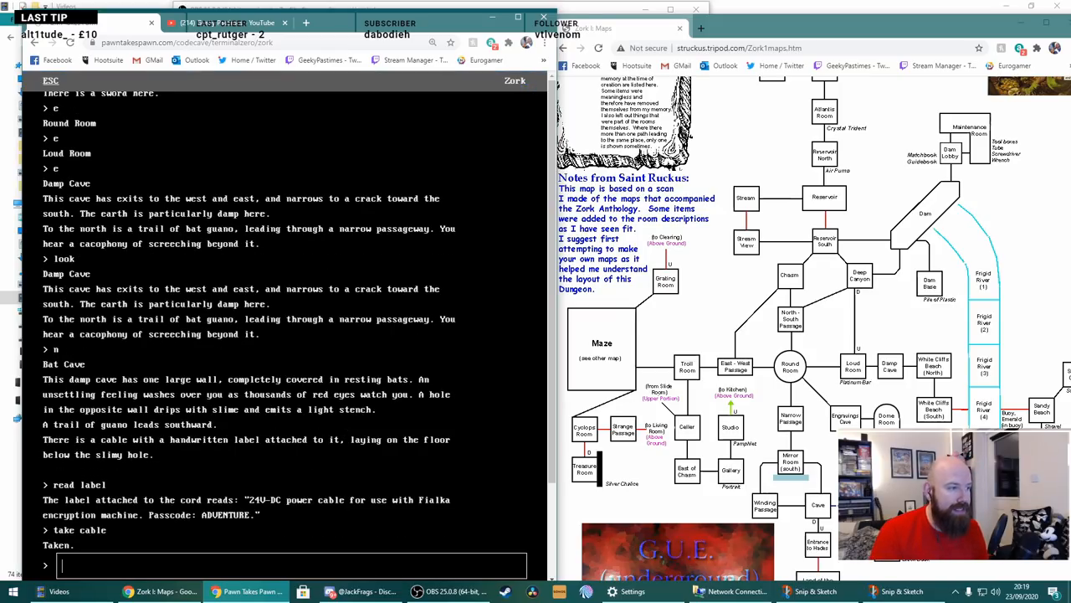
text(w)
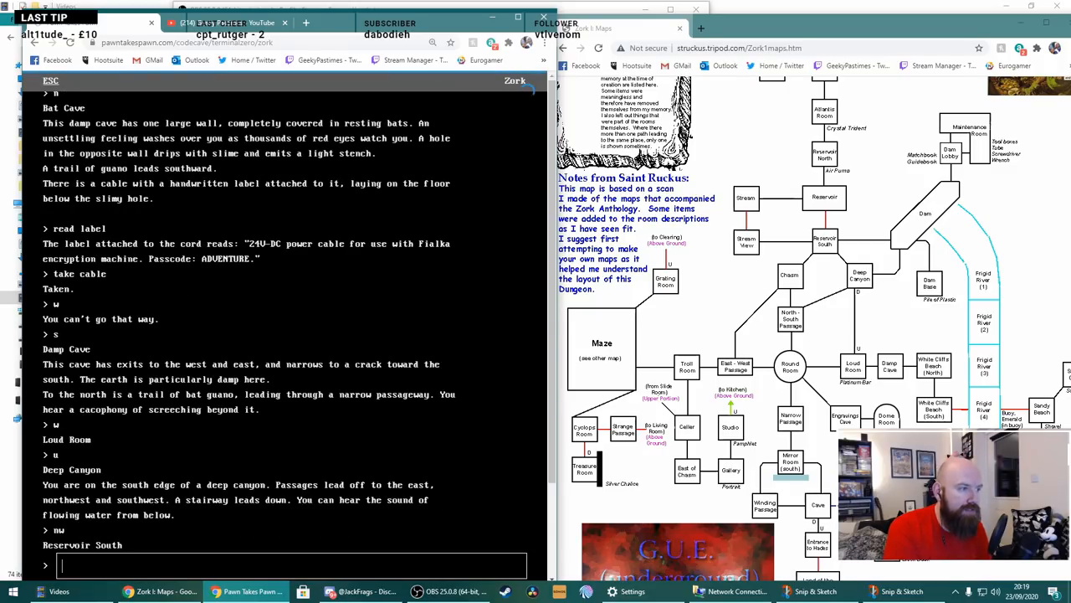
- Carry the cable past the reservoir and through the mine rooms to the Bellows Room
text(n)
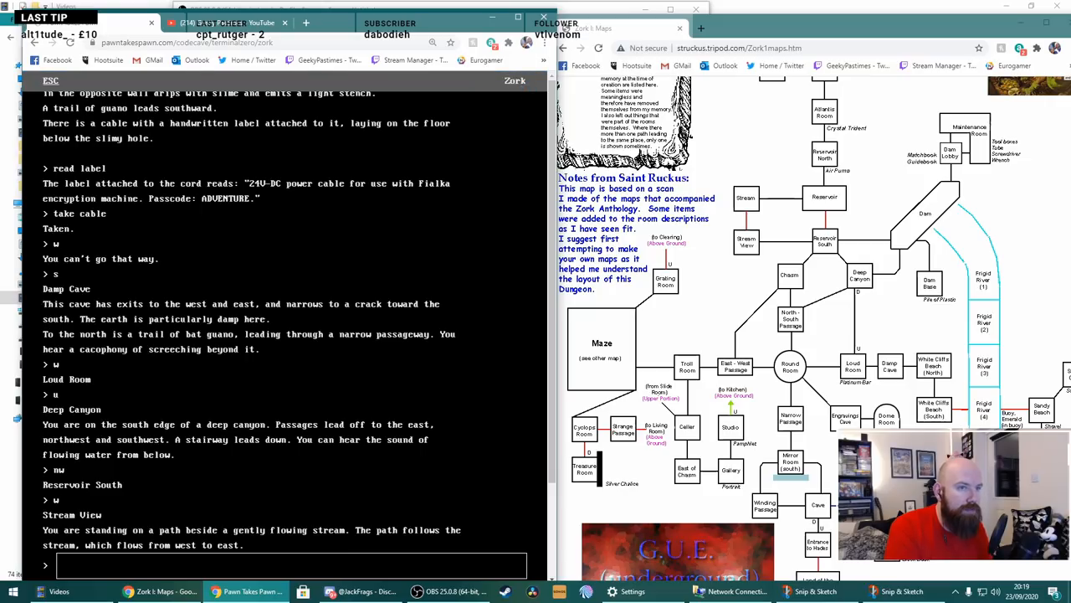
text(e)
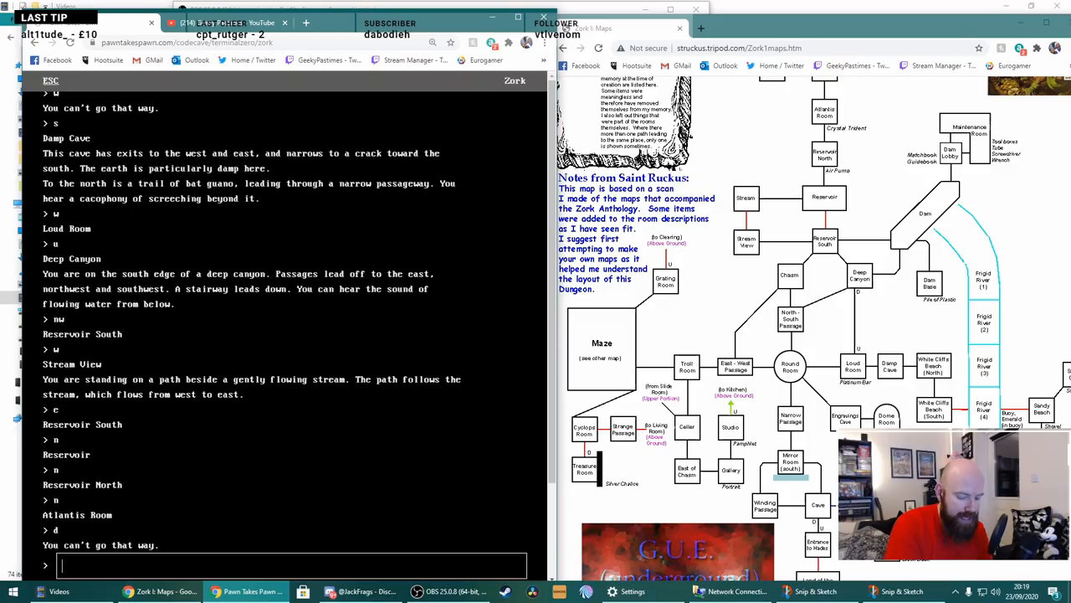
text(u)
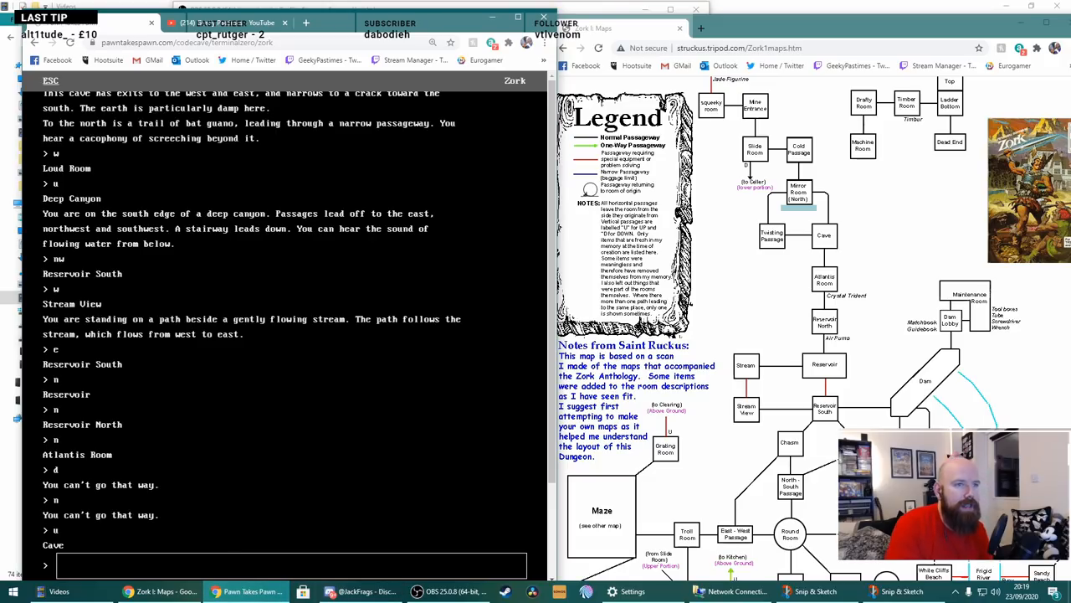
text(n)
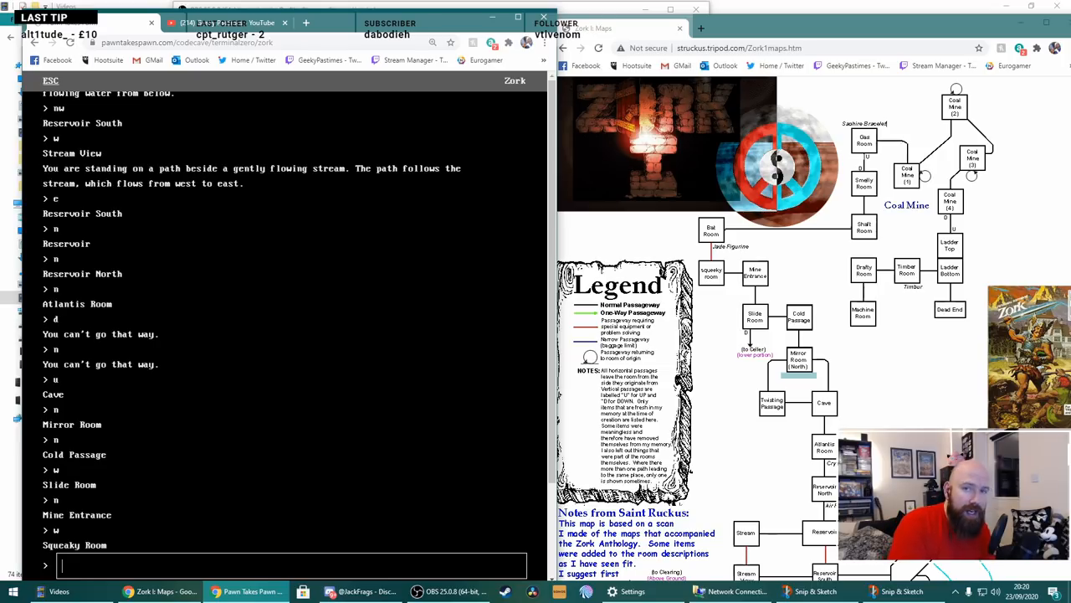
text(n)
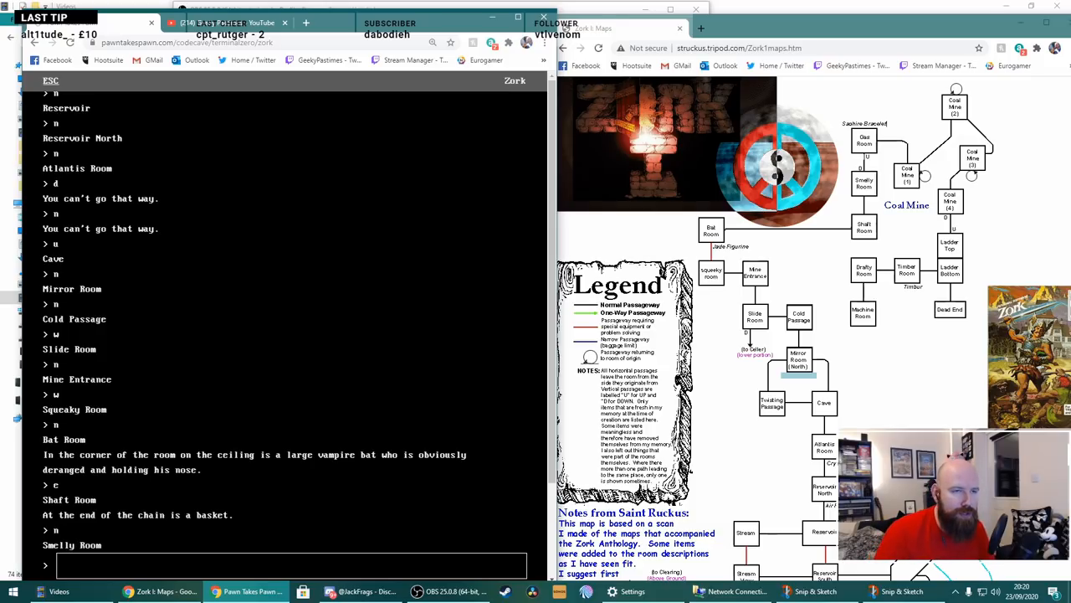
text(look)
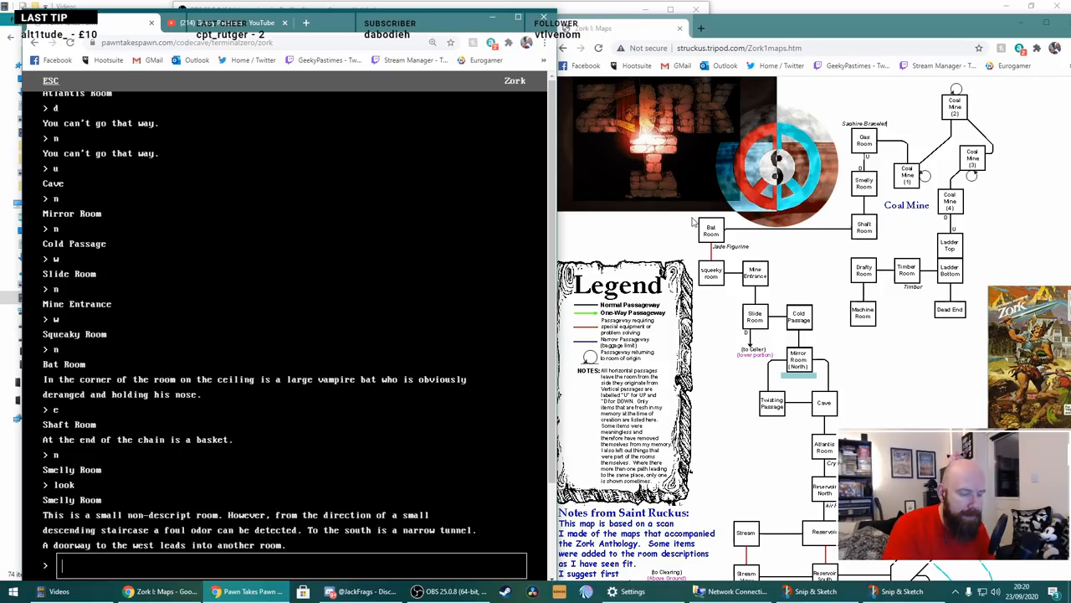
text(w)
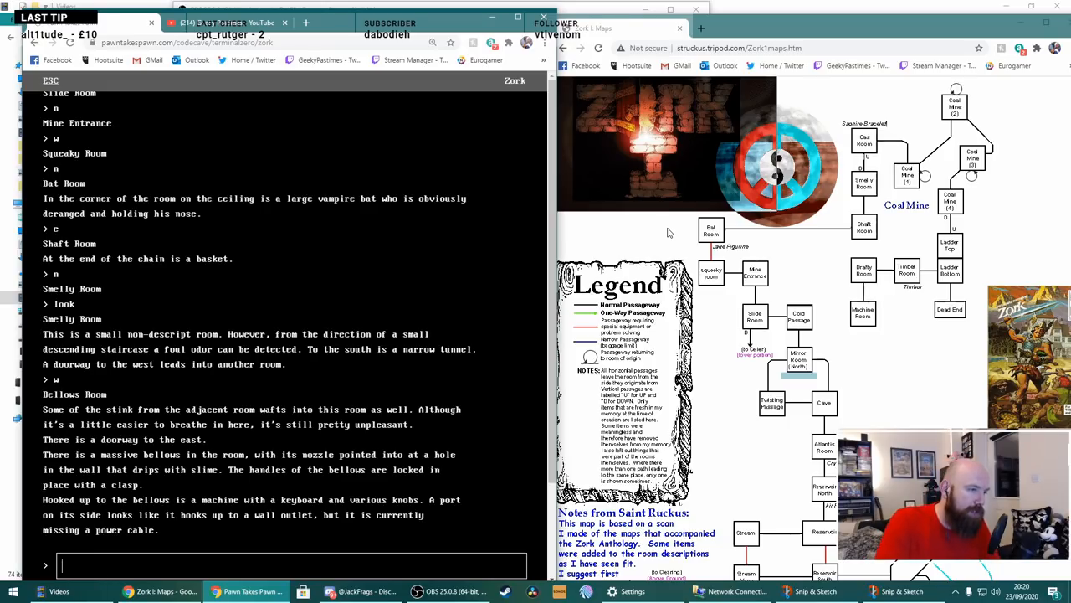
- Plug the cable into the Fialka machine and examine it for its engraving
text(plug)
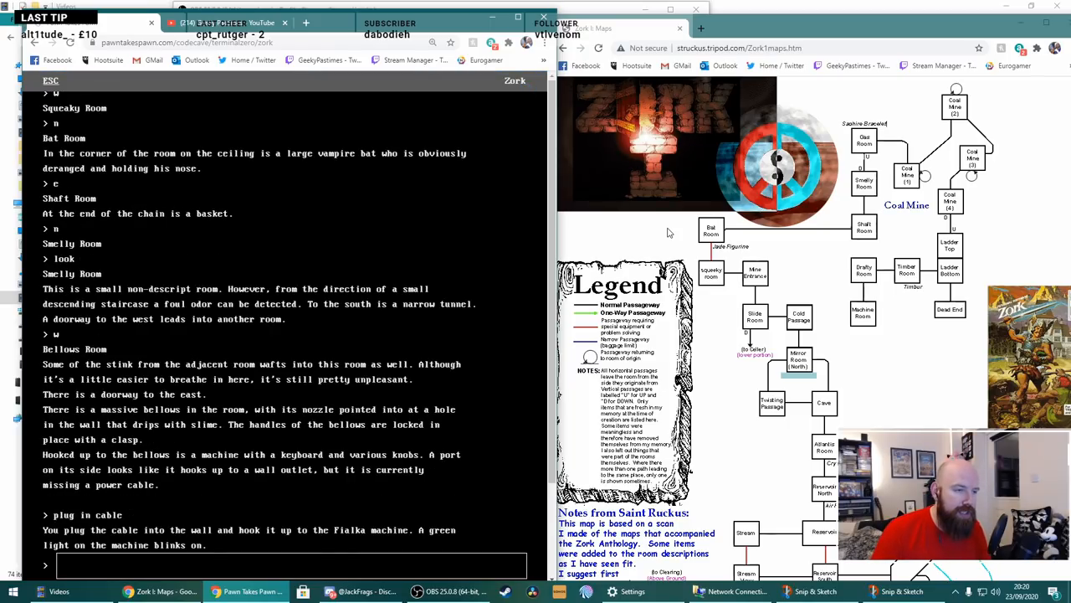
text(look)
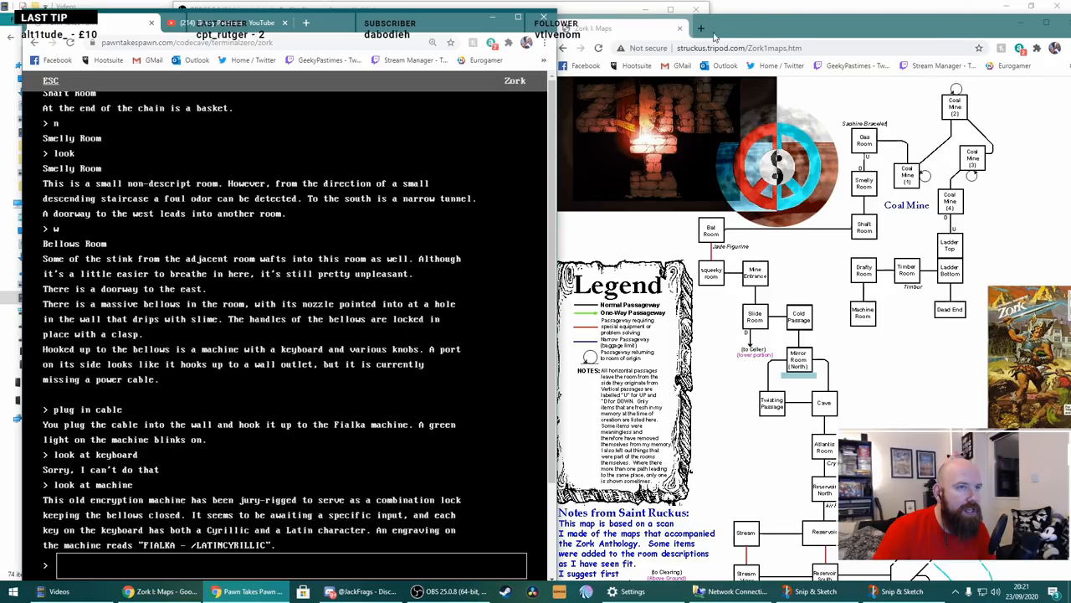
- Browse to pawntakespawn.com/latincyrillic in the right Chrome window
click(833, 28)
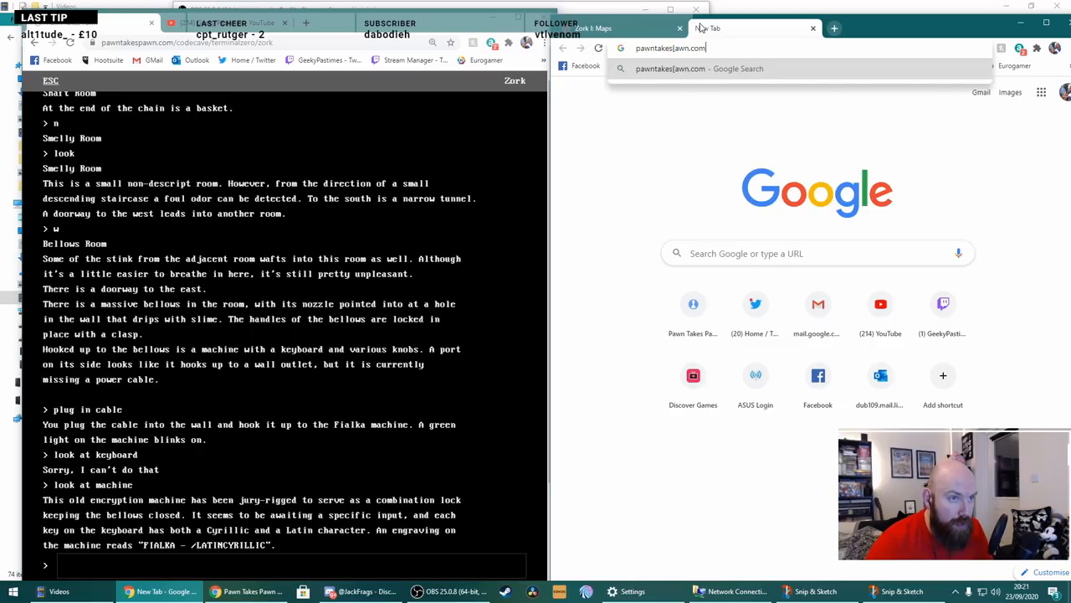
text(pawntakespawn.com)
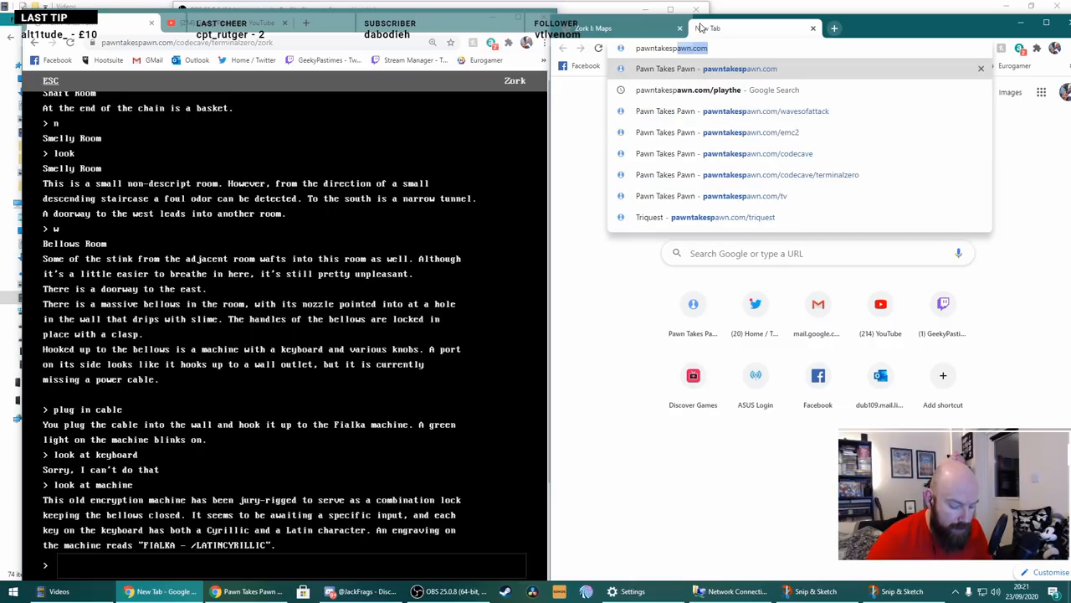
text(/)
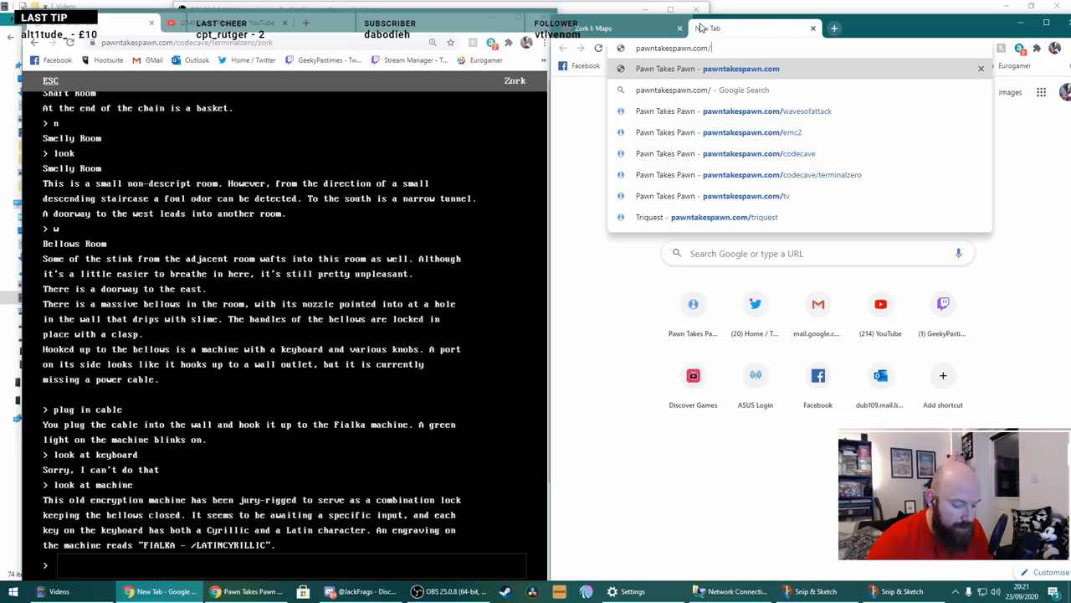
text(latincyrillic)
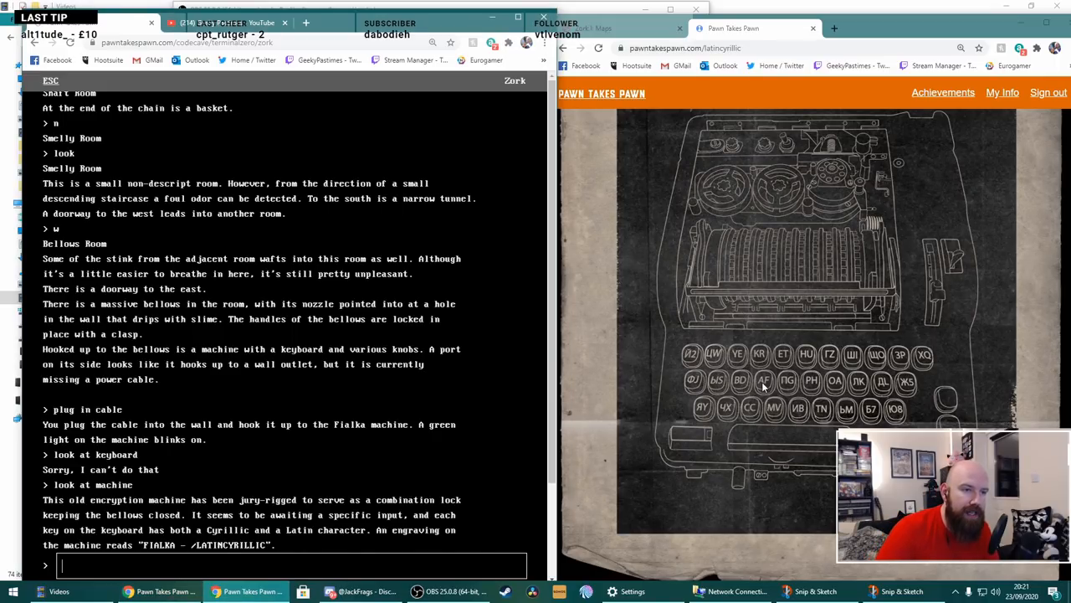
mouse_move(801, 409)
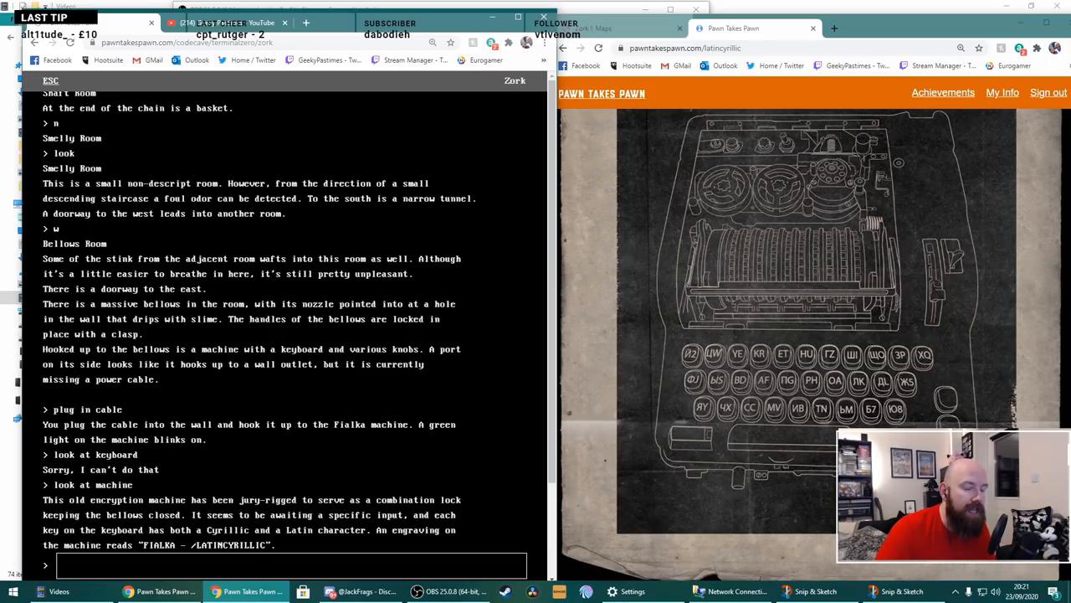
mouse_move(823, 420)
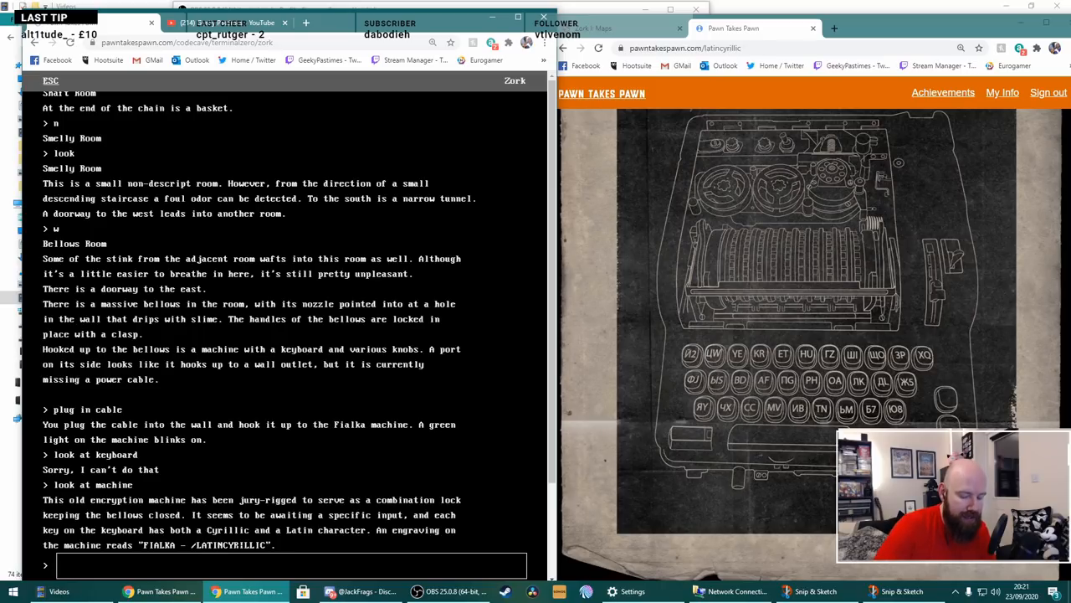
- Enter the code OBMYTEHKY on the Fialka machine to open the bellows clasp
text(O)
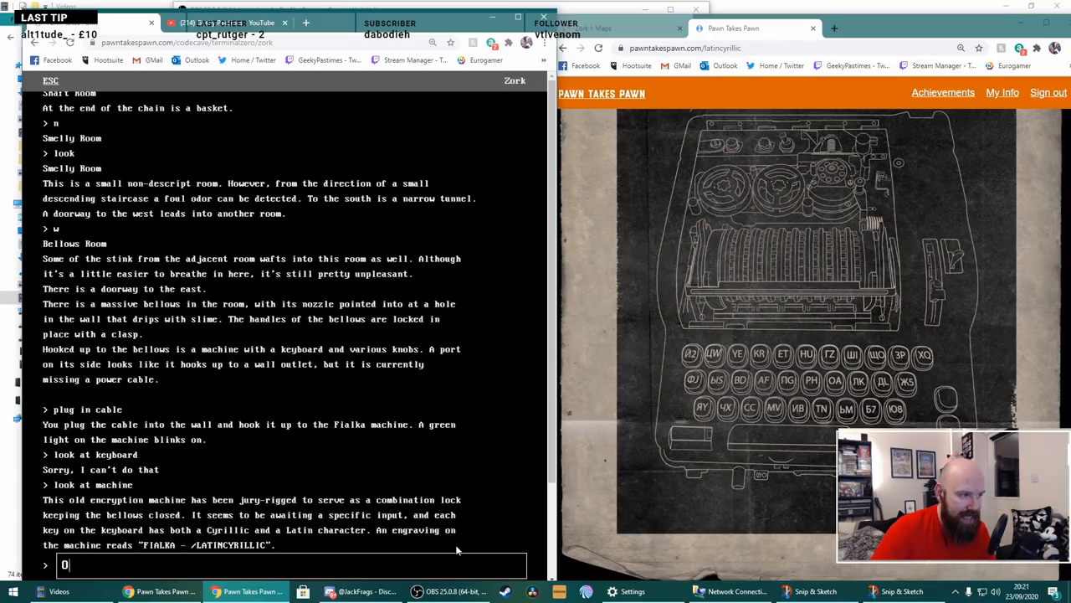
text(B)
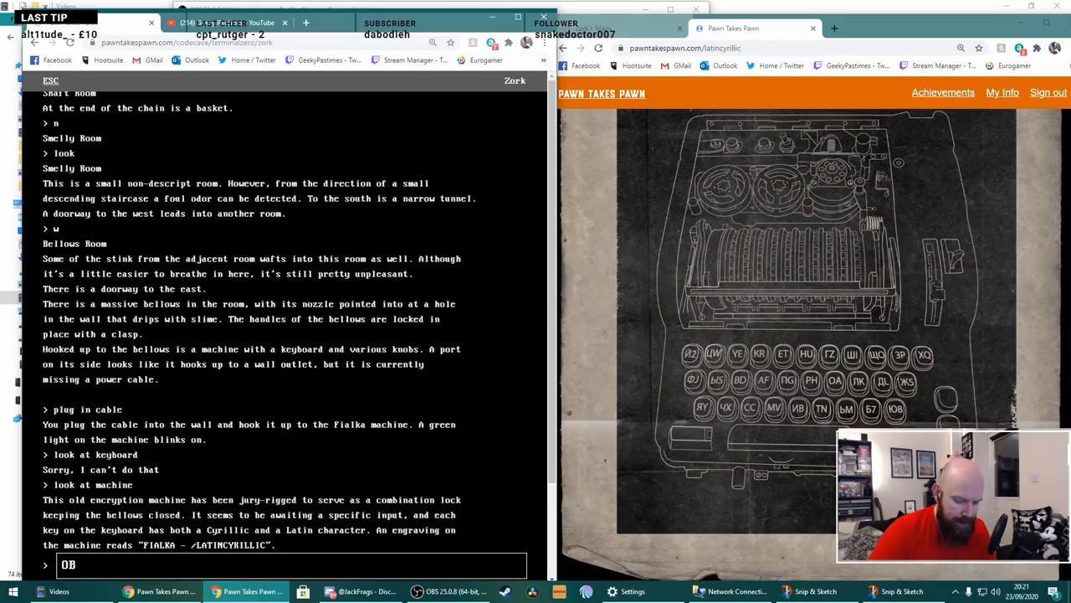
text(M)
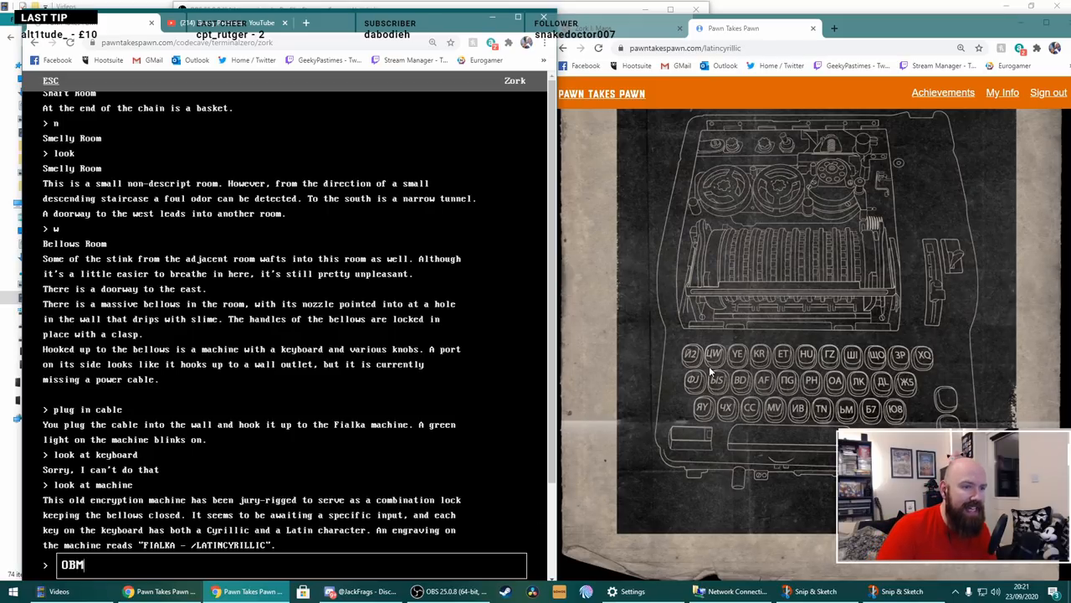
text(YT)
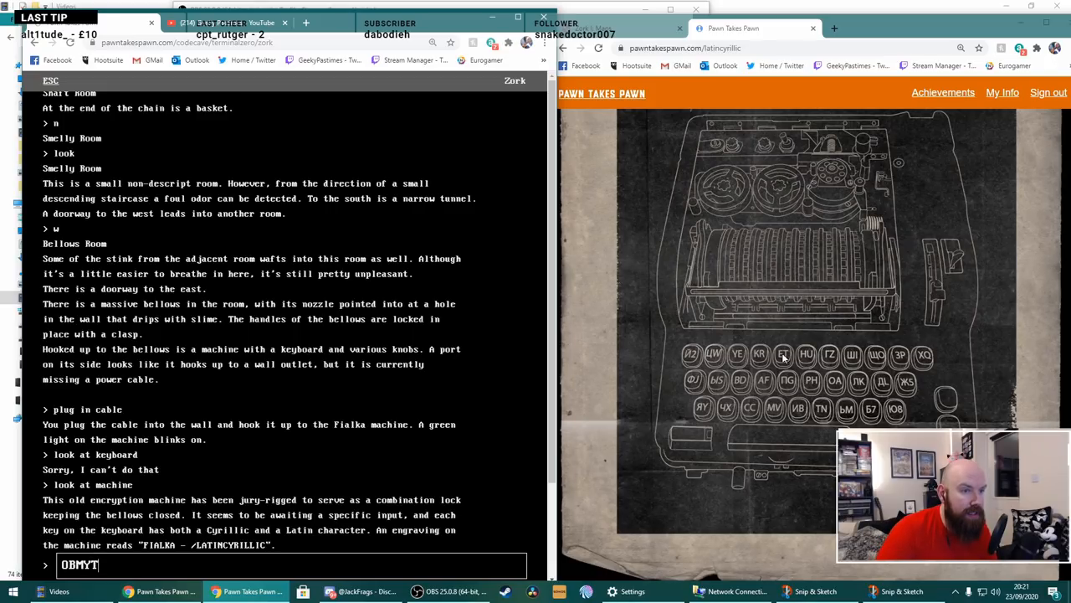
text(E)
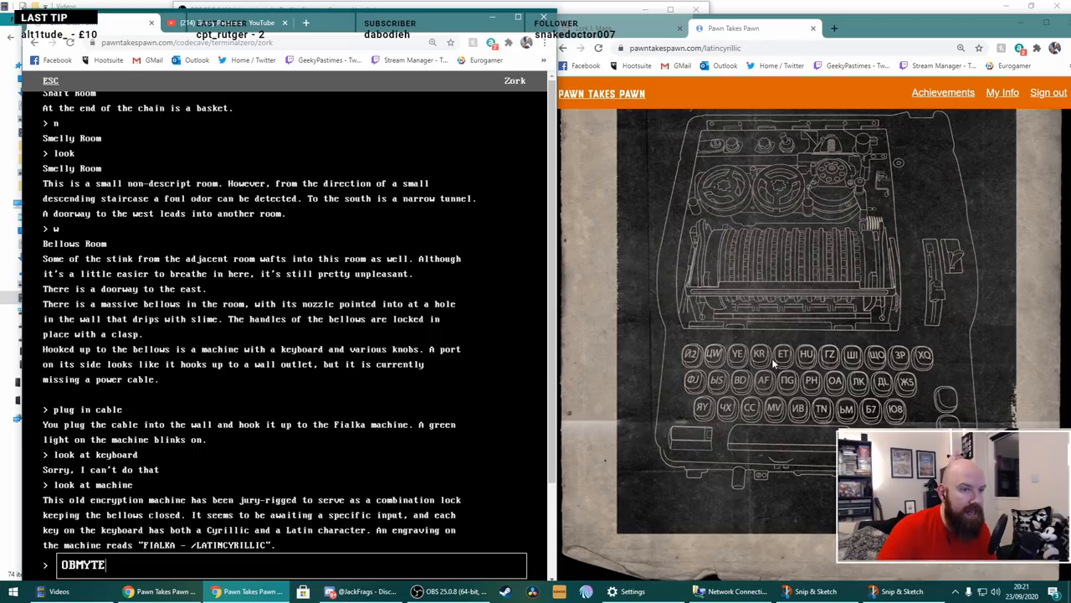
text(H)
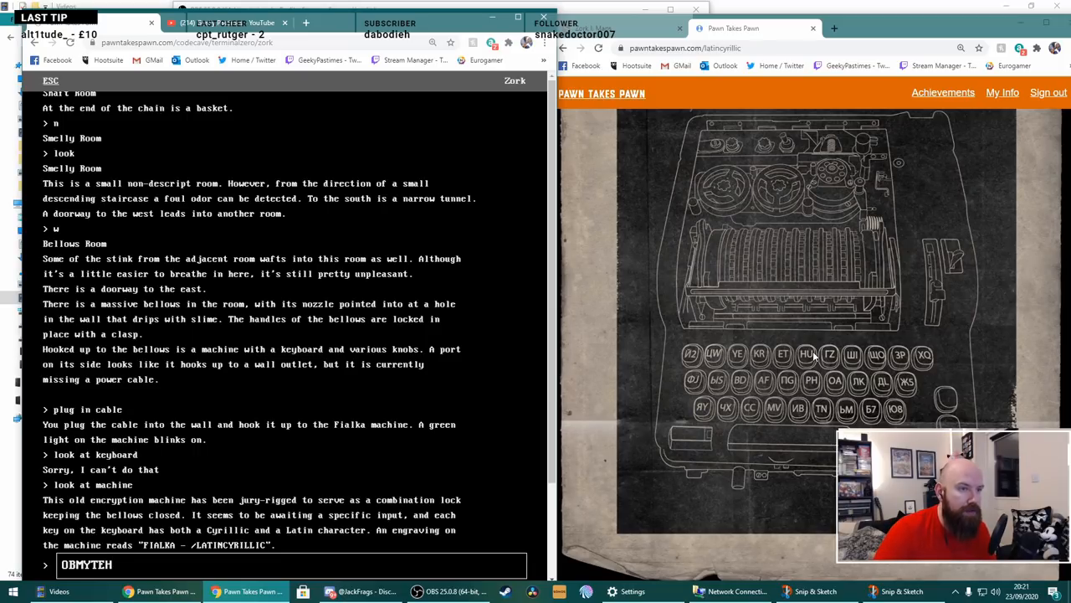
text(K)
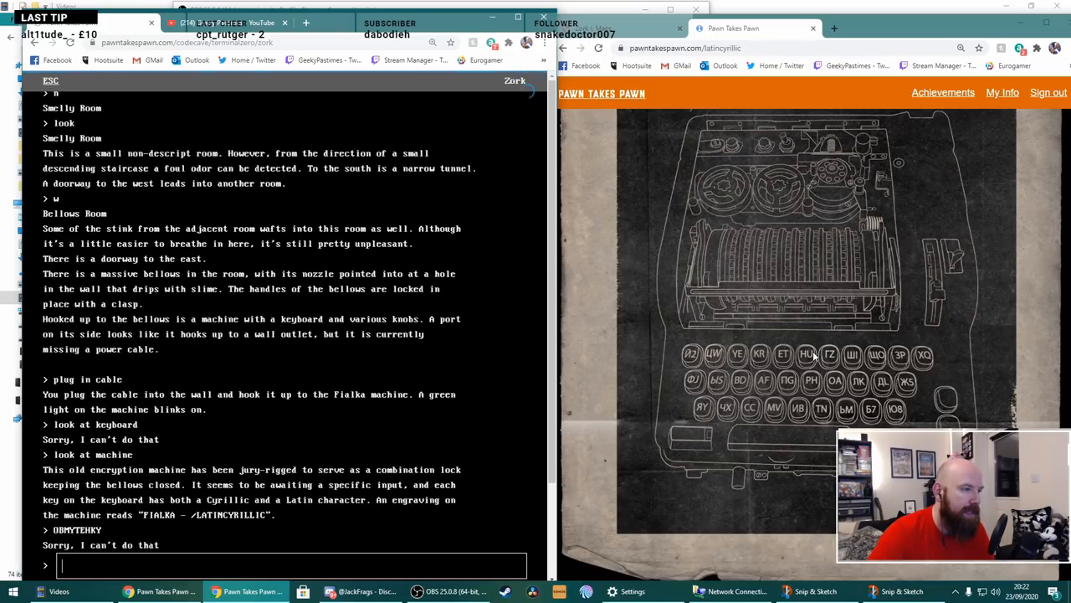
text(enter OB)
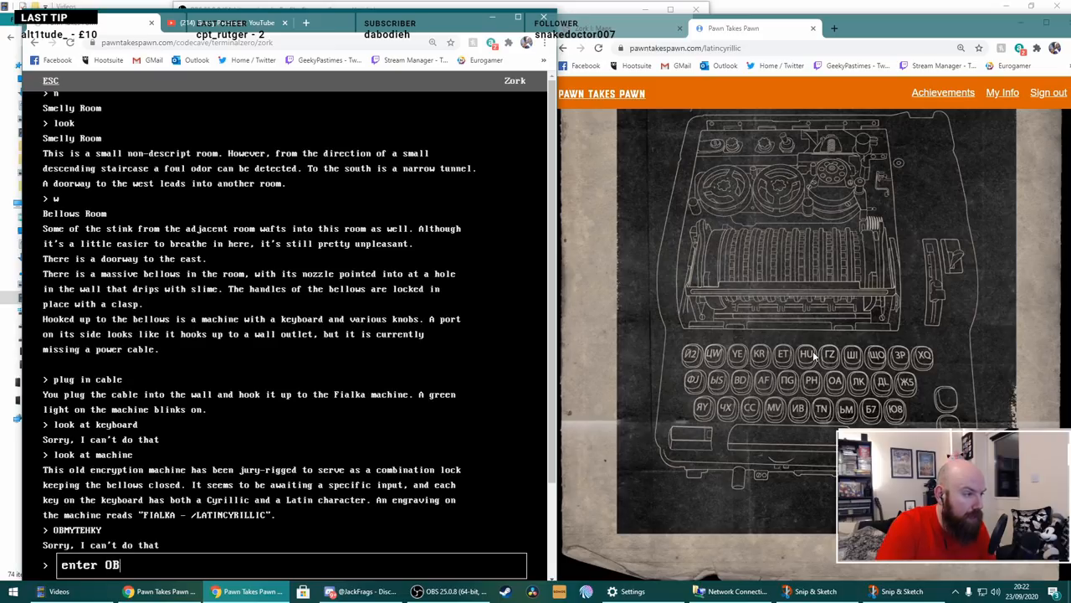
text(MYT)
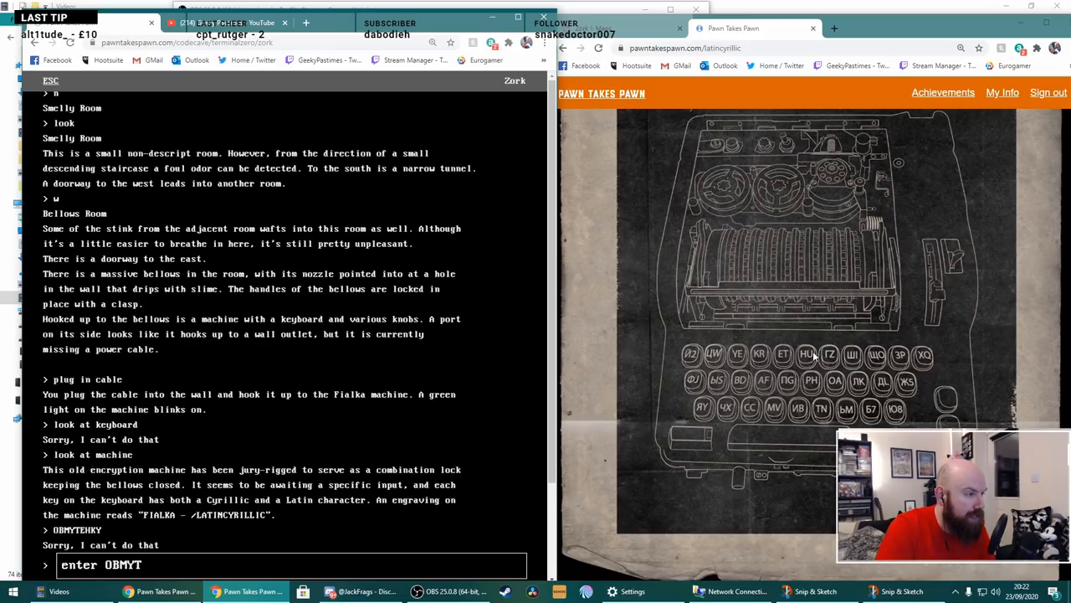
text(EHKY)
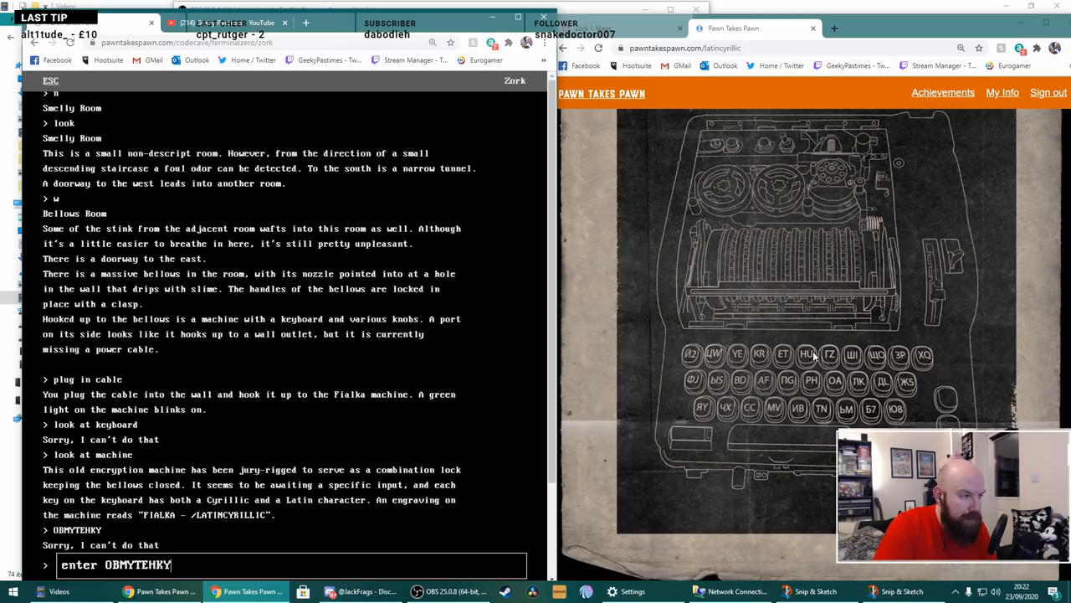
key(Return)
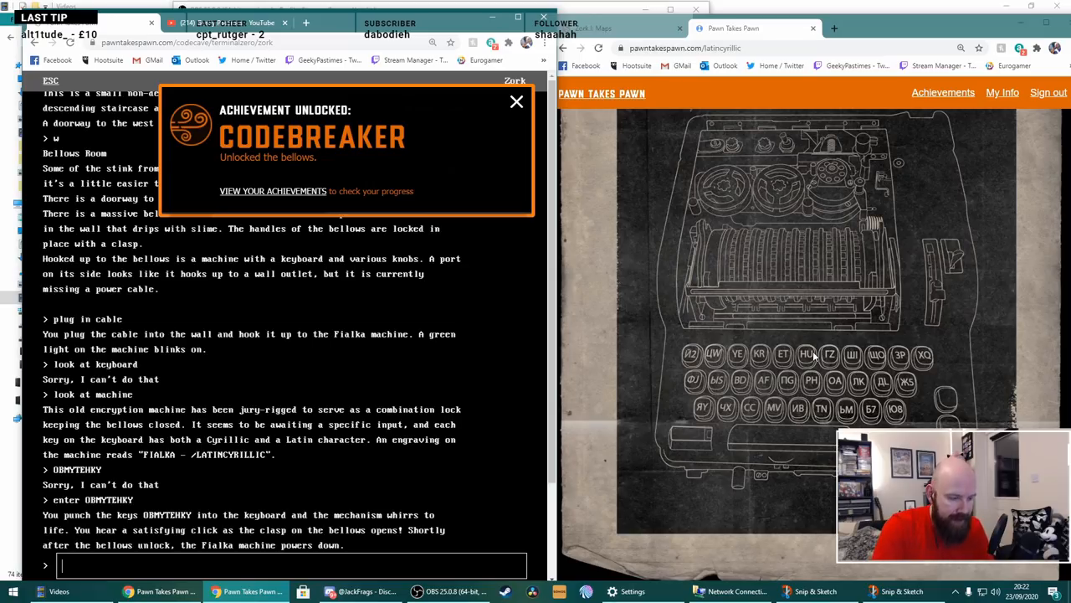
- Pump the bellows and dismiss the Codebreaker achievement notice
text(pump b)
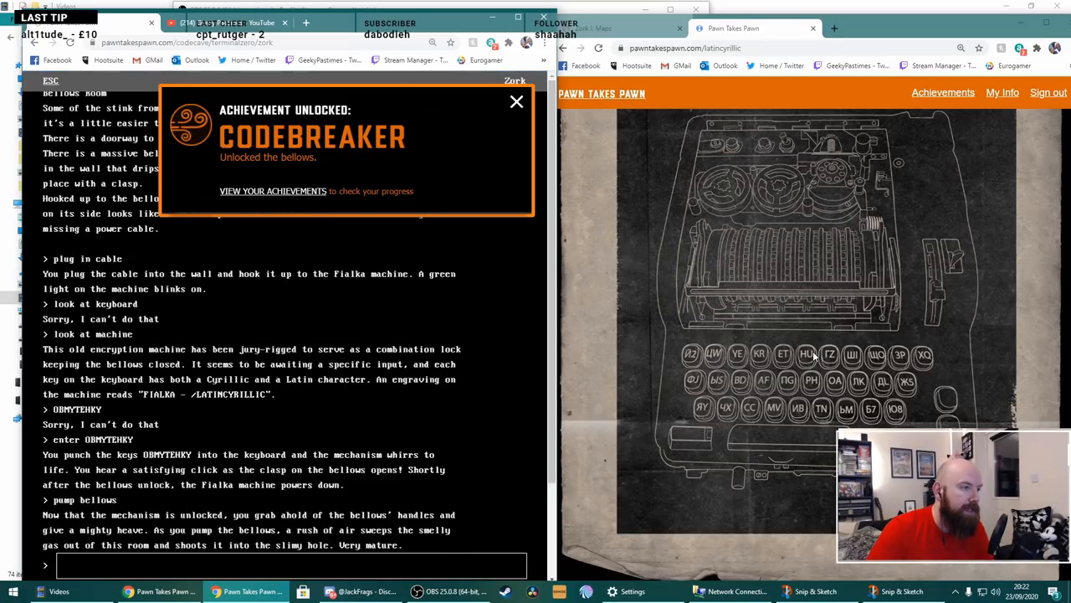
click(517, 101)
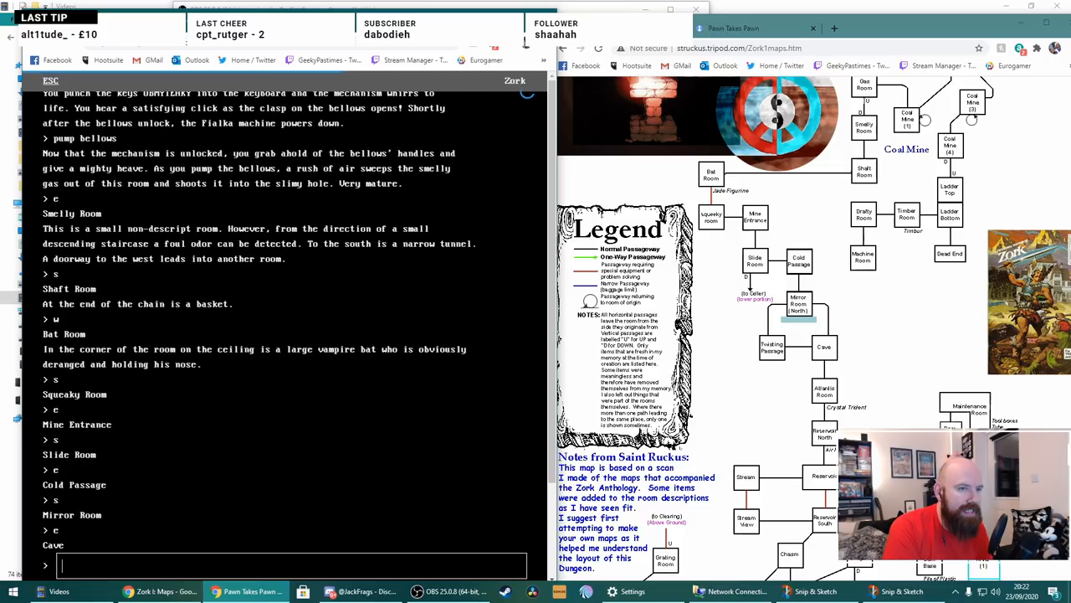
- Walk south, southeast, down, east and north into the Bat Cave, then save
text(s)
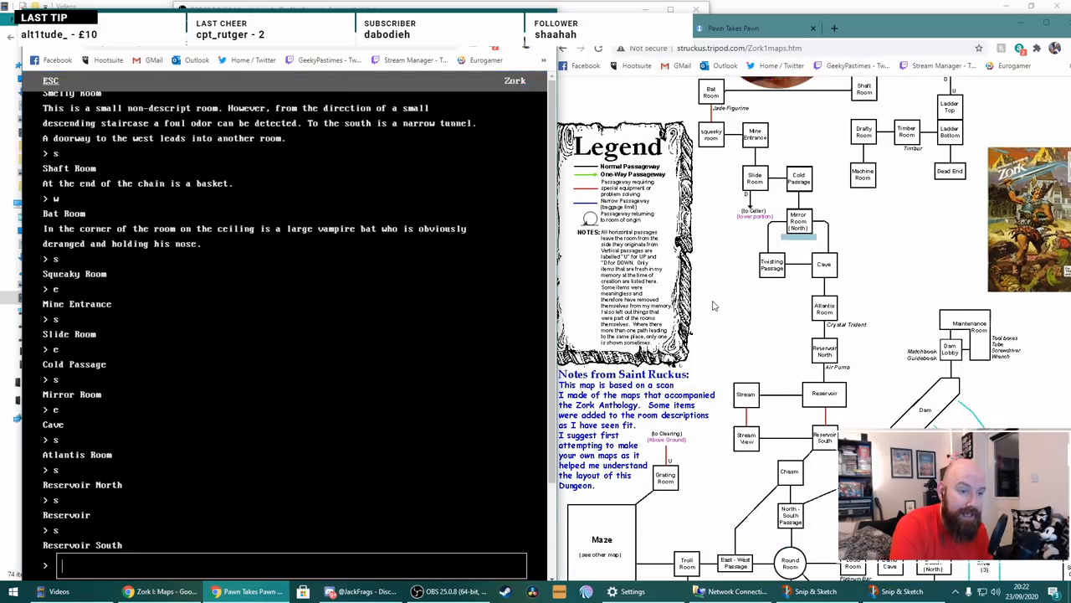
text(se)
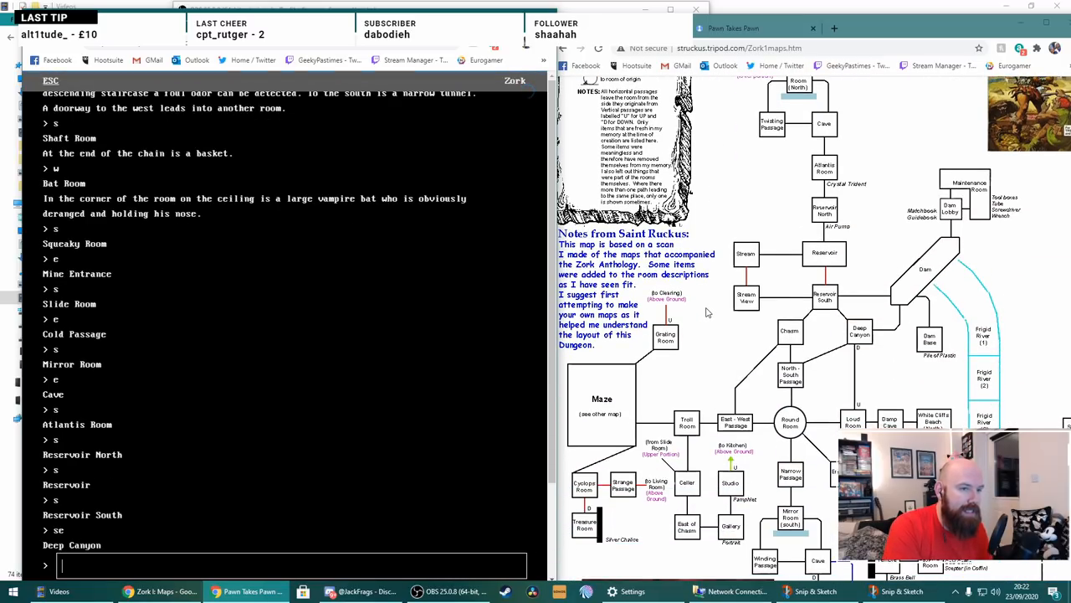
text(e)
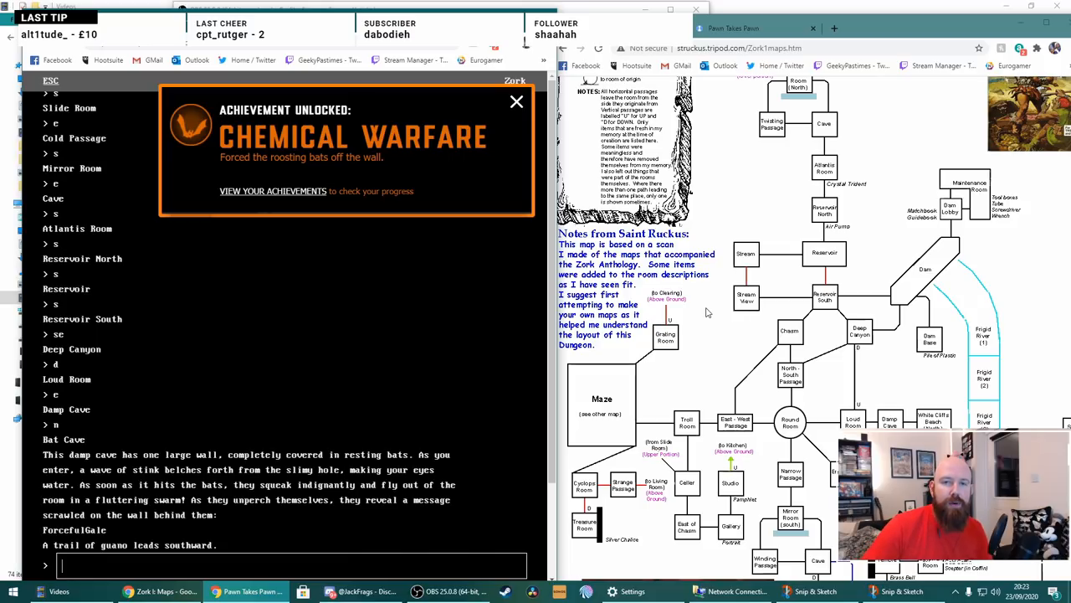
text(look)
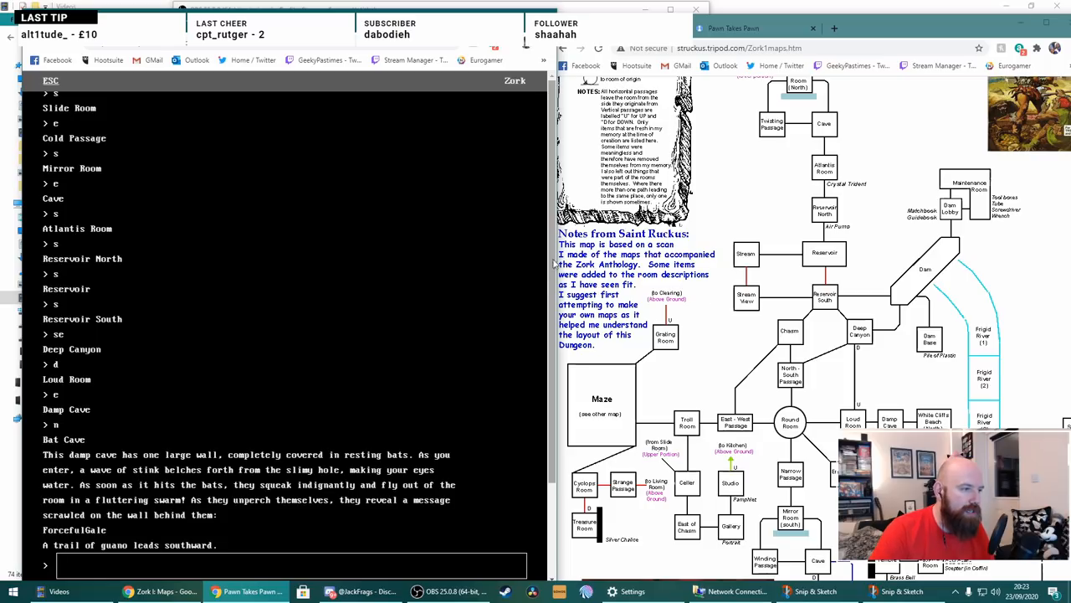
text(save)
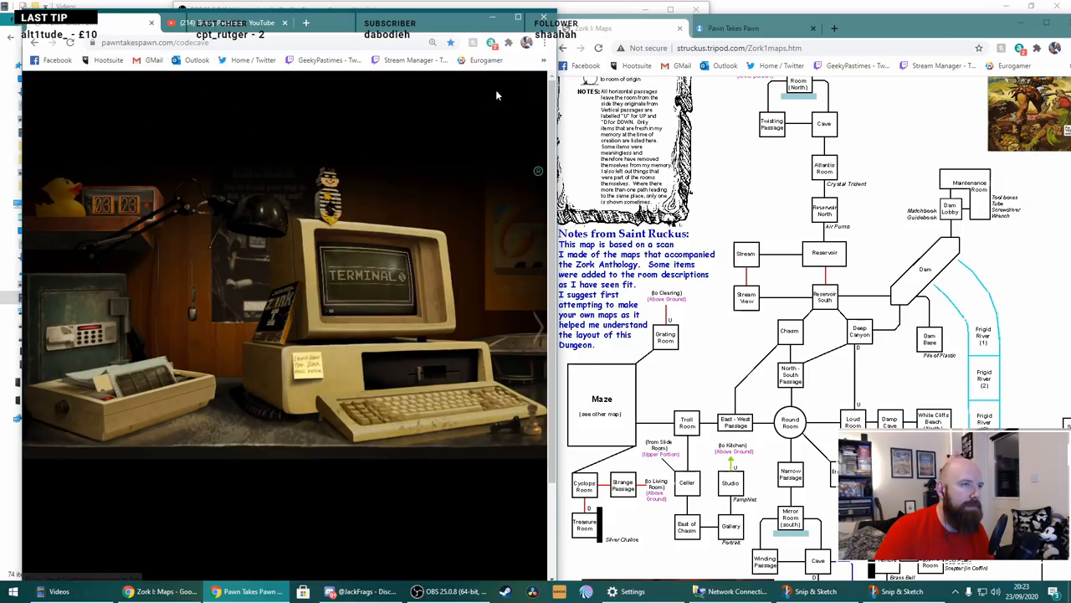
mouse_move(539, 180)
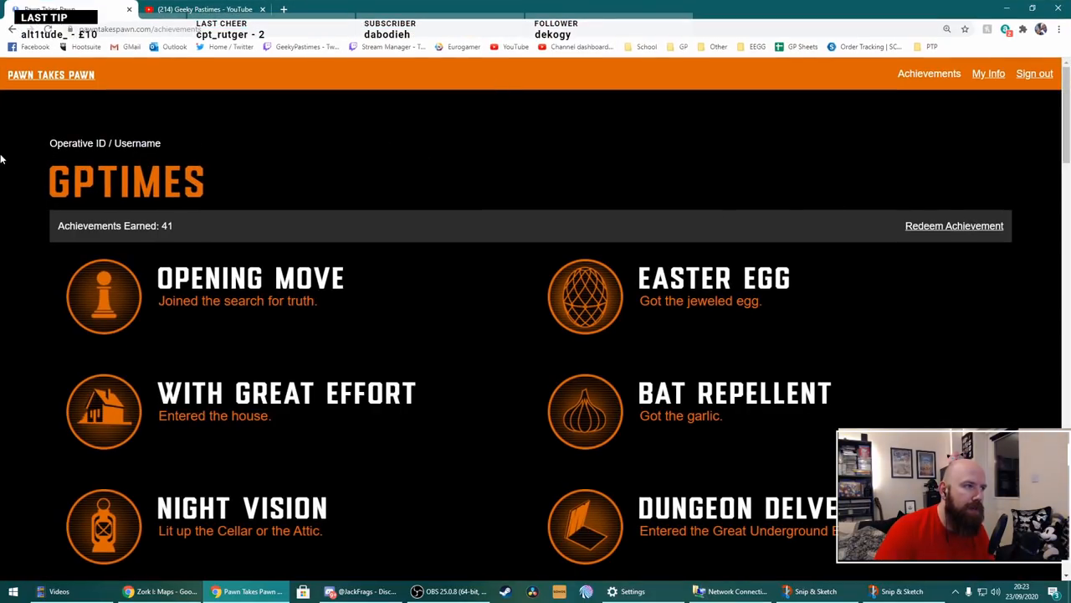
mouse_move(190, 222)
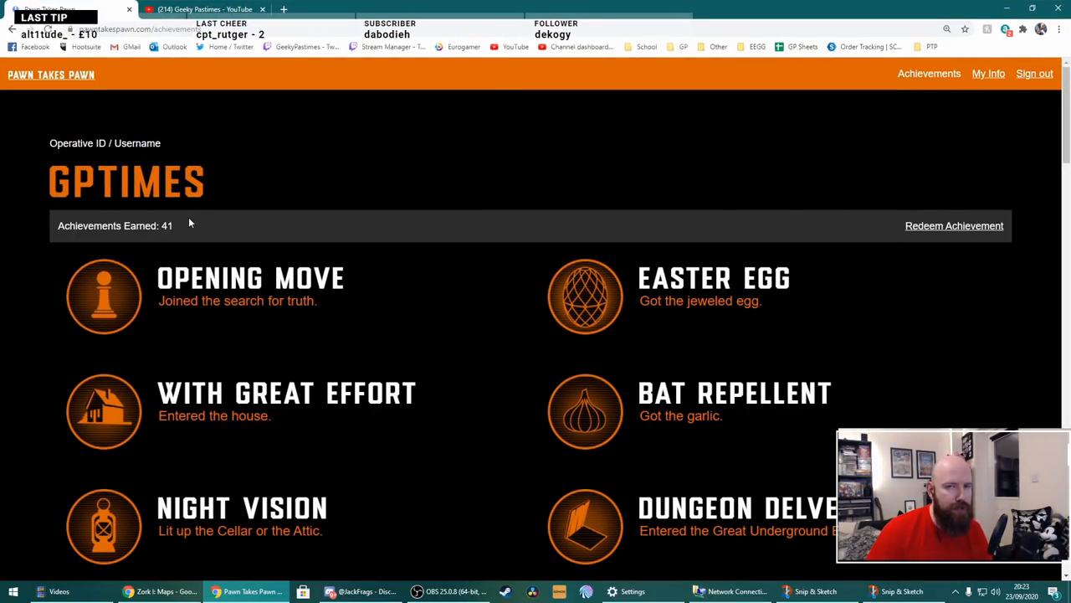